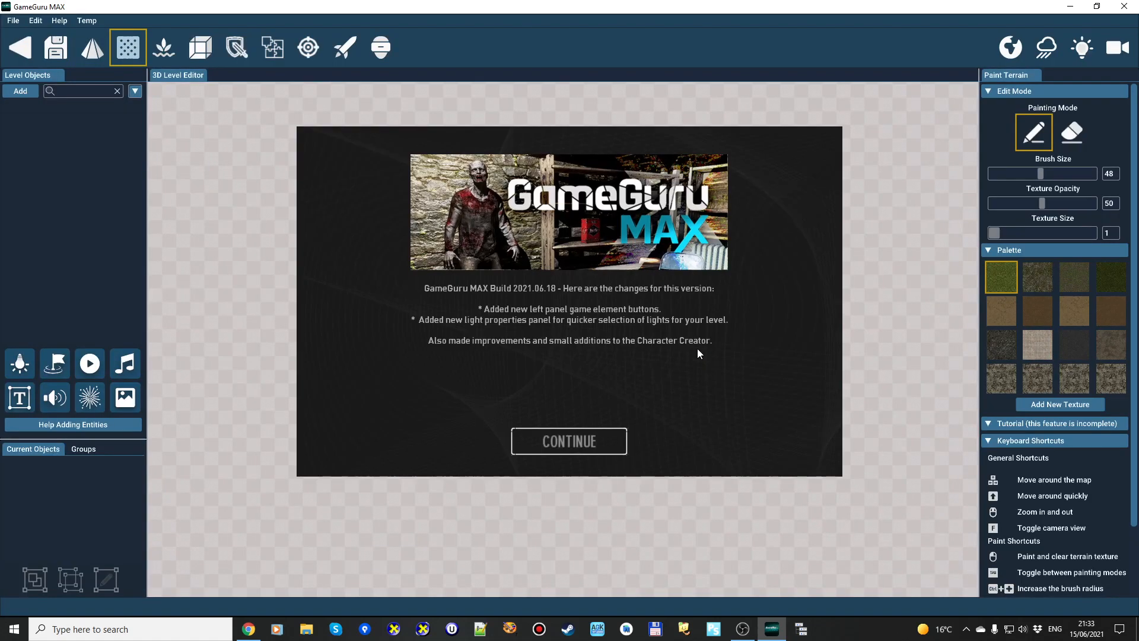
Step: Continue past the version notes and answer No to the internal tester prompt
{"action": "left_click", "coordinate": [568, 441]}
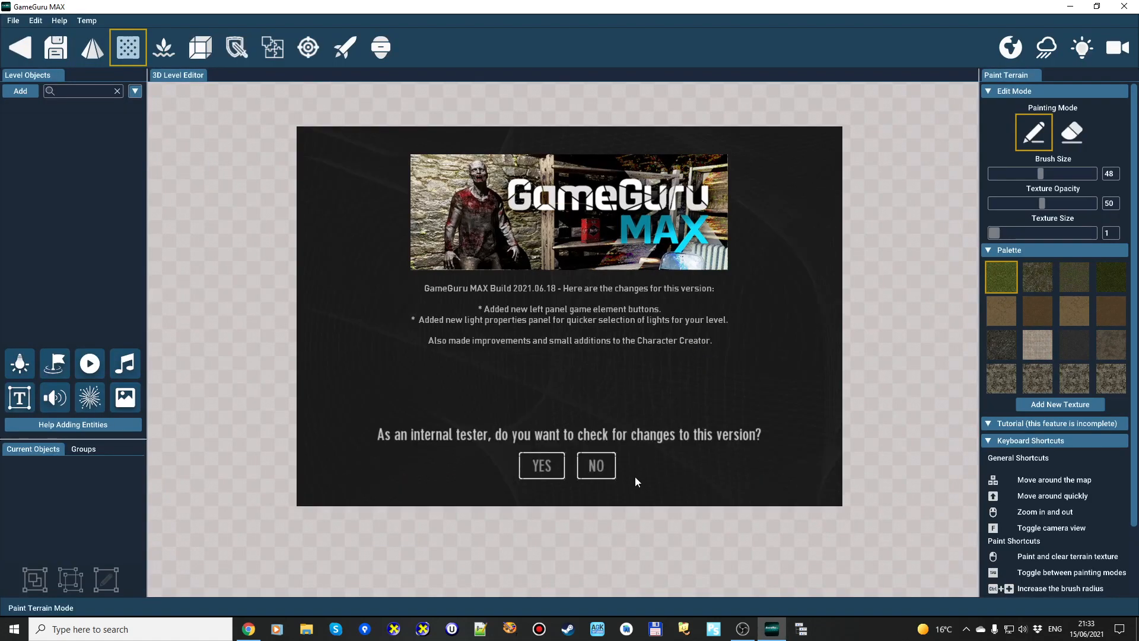
{"action": "mouse_move", "coordinate": [606, 481]}
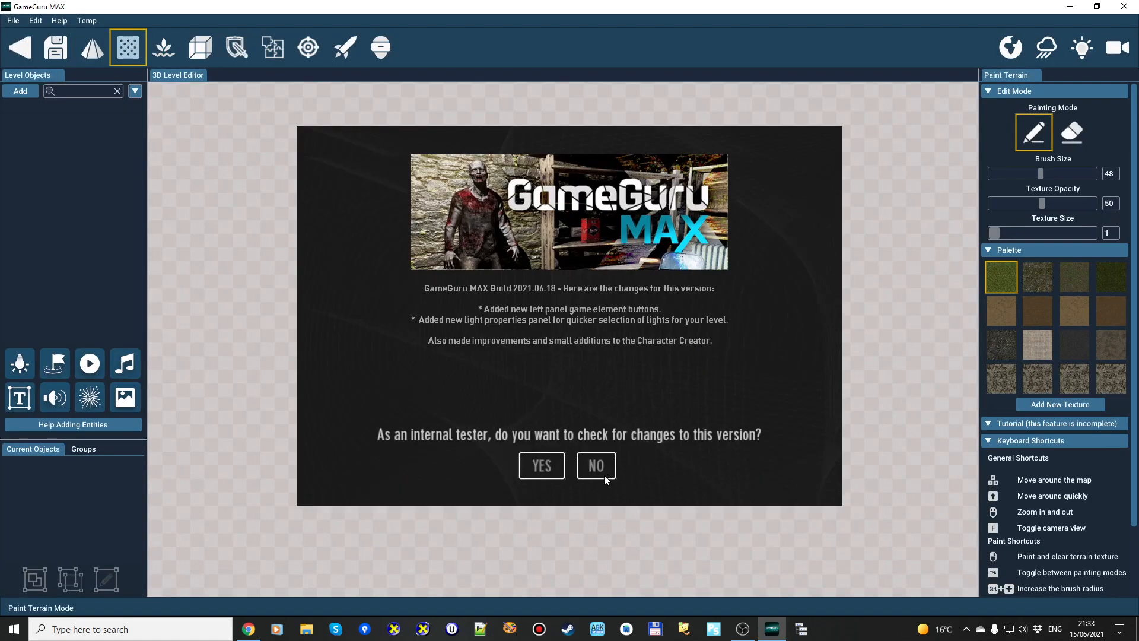
{"action": "left_click", "coordinate": [594, 465]}
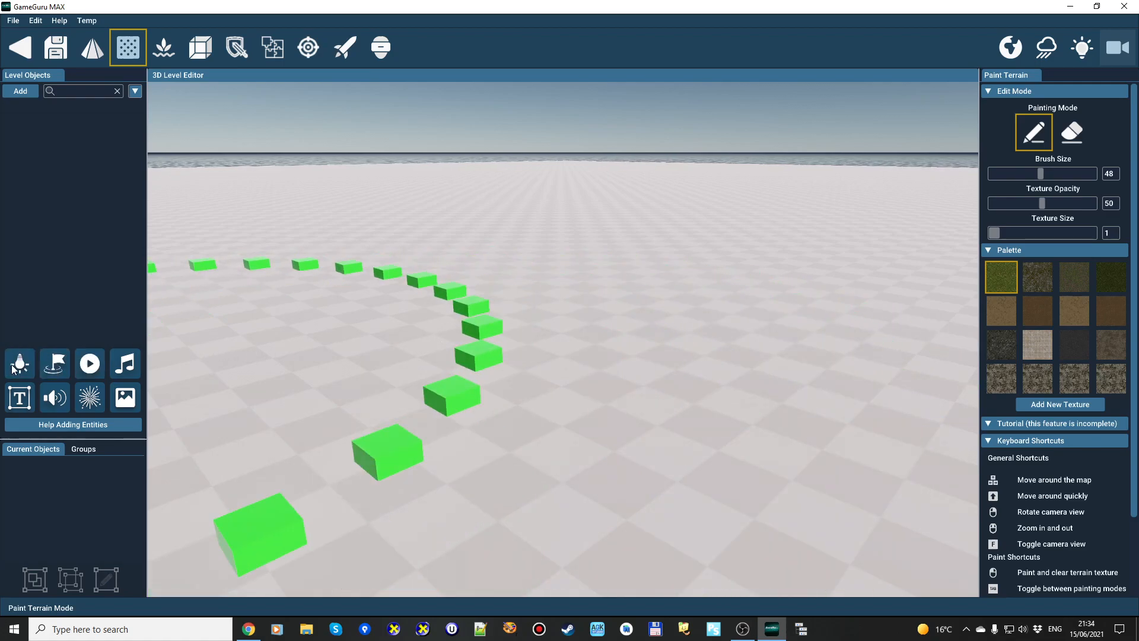
{"action": "mouse_move", "coordinate": [19, 364]}
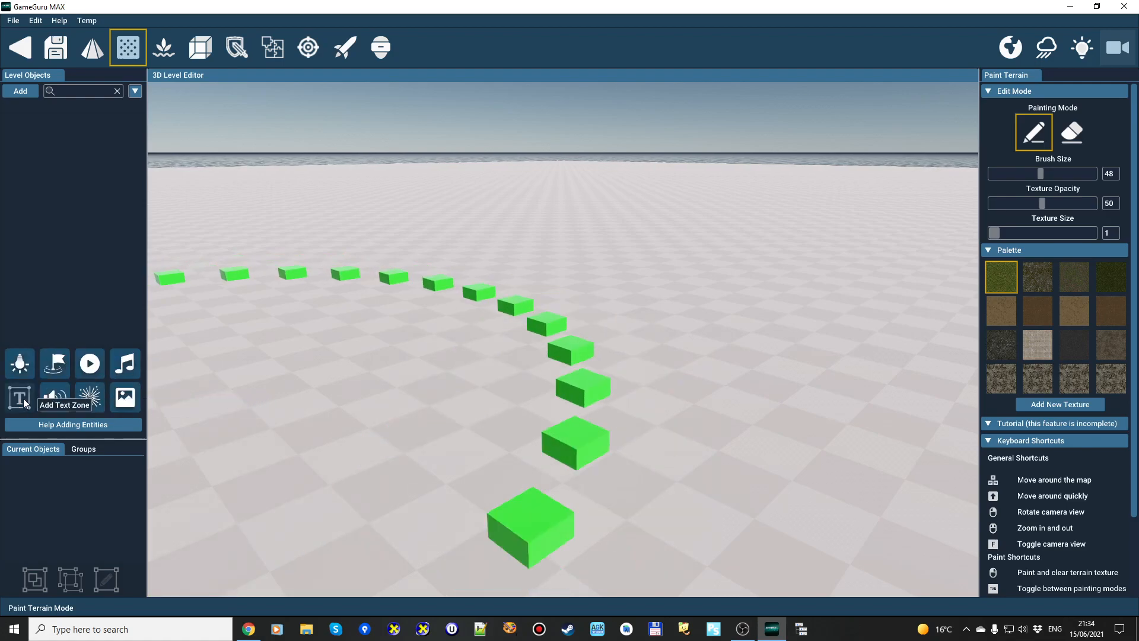
{"action": "mouse_move", "coordinate": [55, 362]}
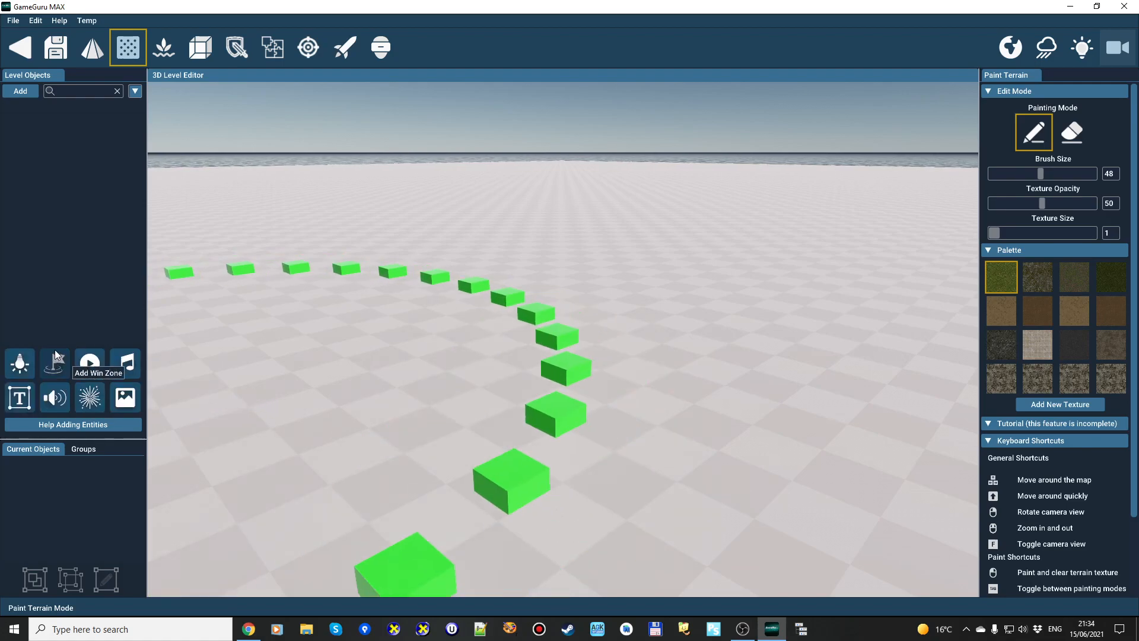
{"action": "left_click", "coordinate": [20, 91]}
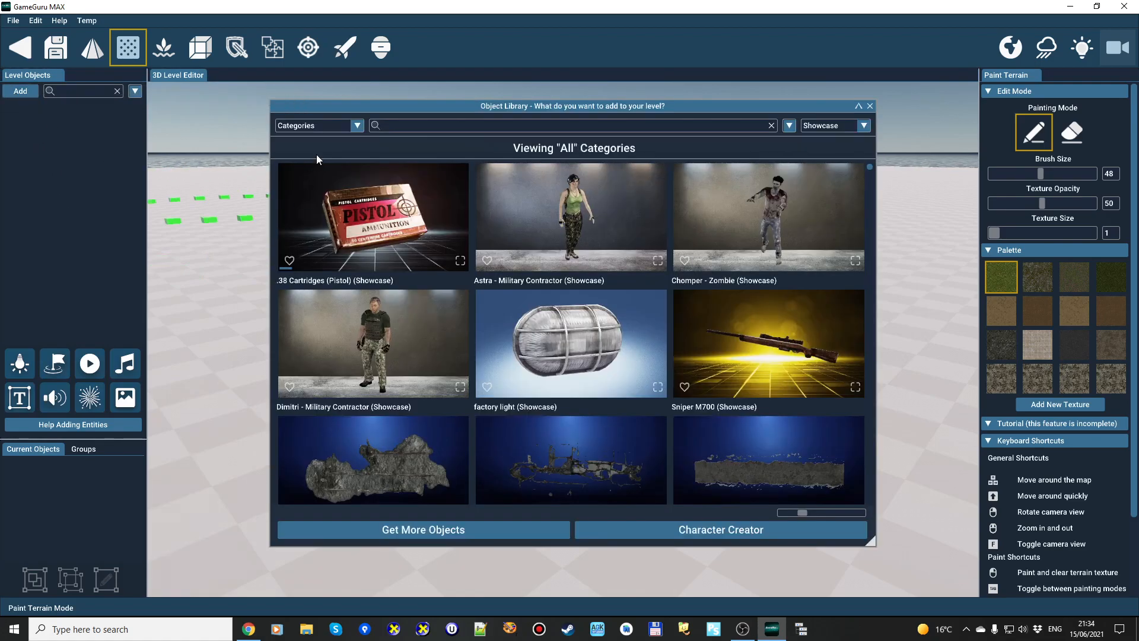
{"action": "mouse_move", "coordinate": [622, 102]}
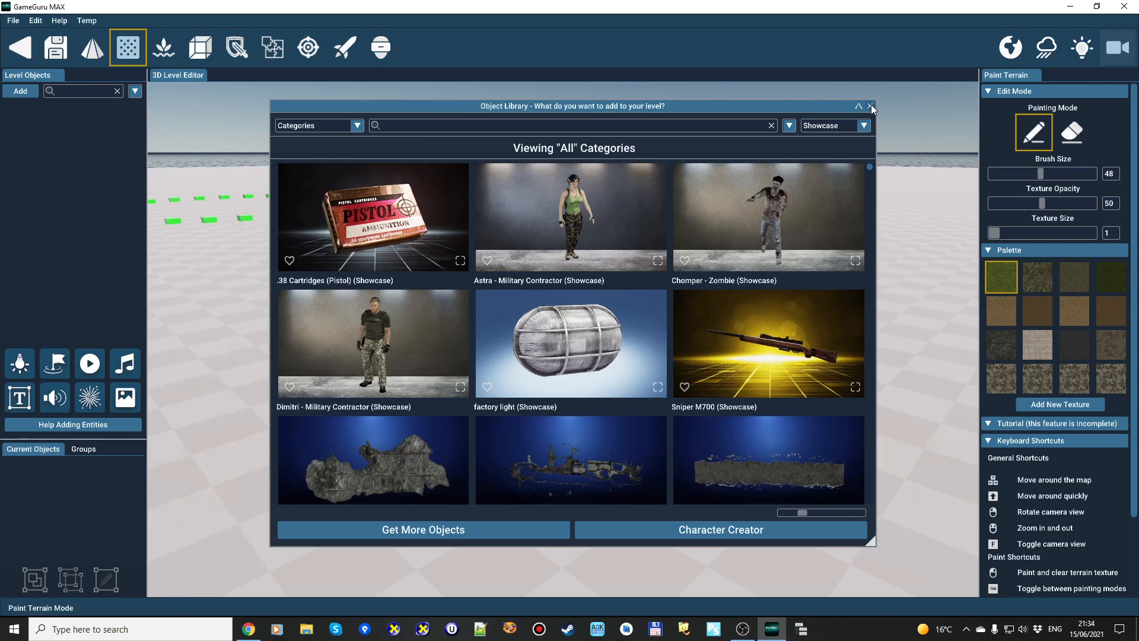
{"action": "left_click", "coordinate": [870, 106]}
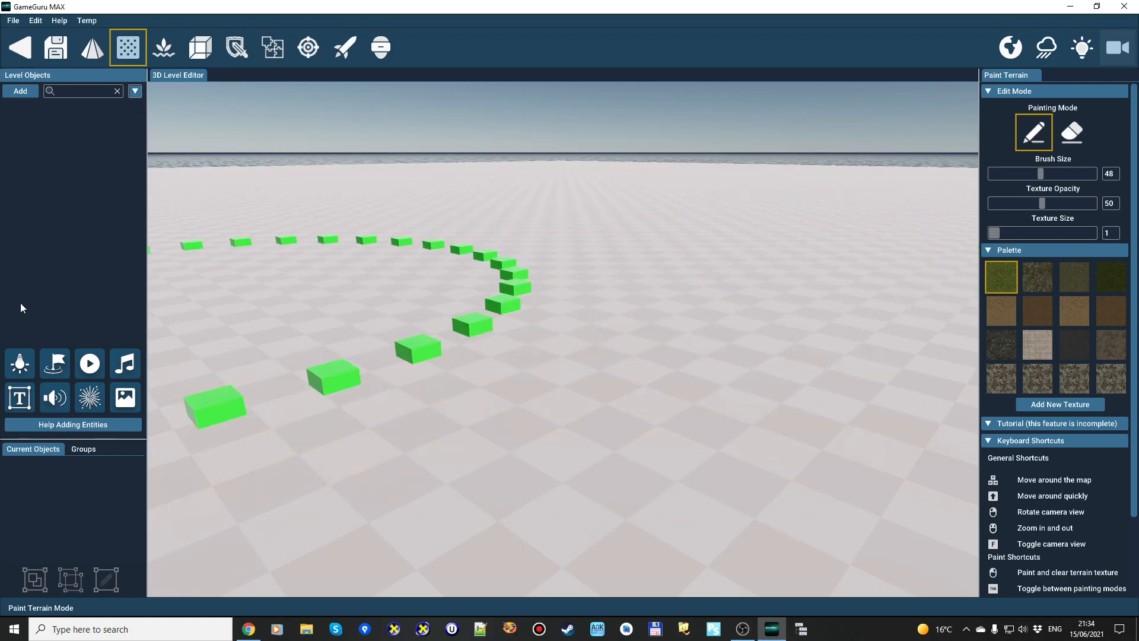
{"action": "left_click", "coordinate": [199, 48]}
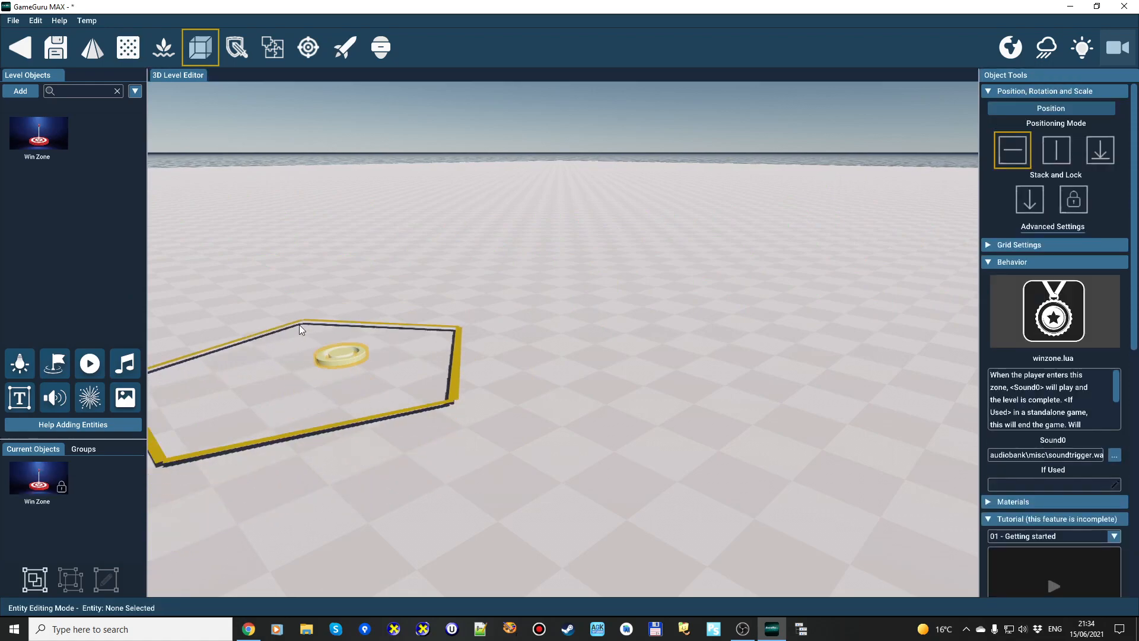
{"action": "mouse_move", "coordinate": [89, 364]}
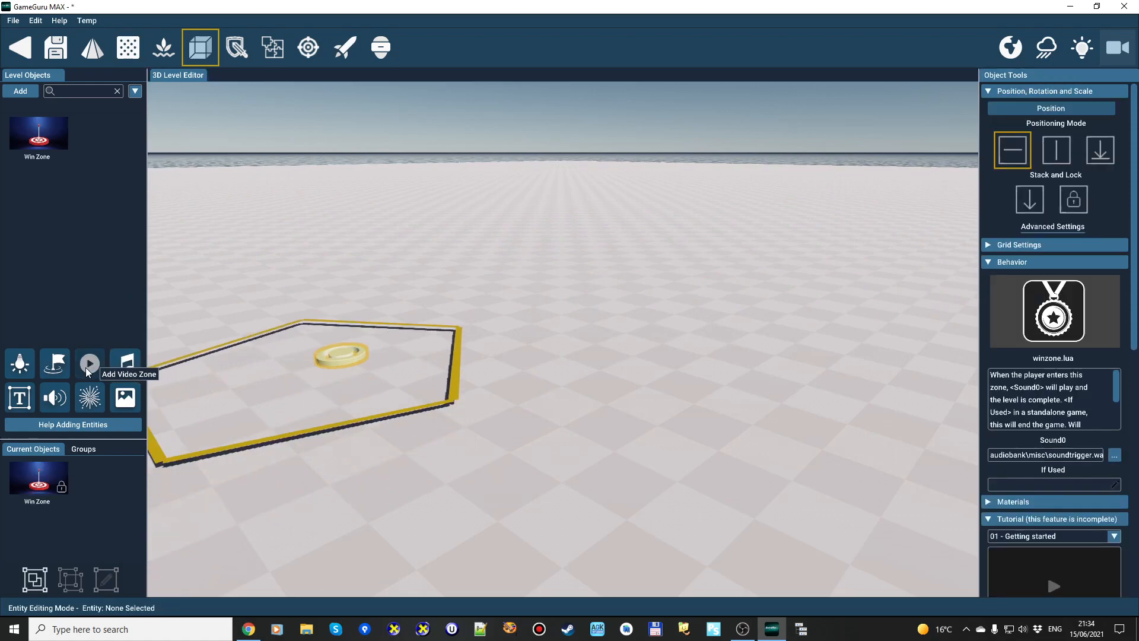
Step: Add a video zone, place the text zone on the floor, and start adding a particle emitter
{"action": "left_click", "coordinate": [89, 363]}
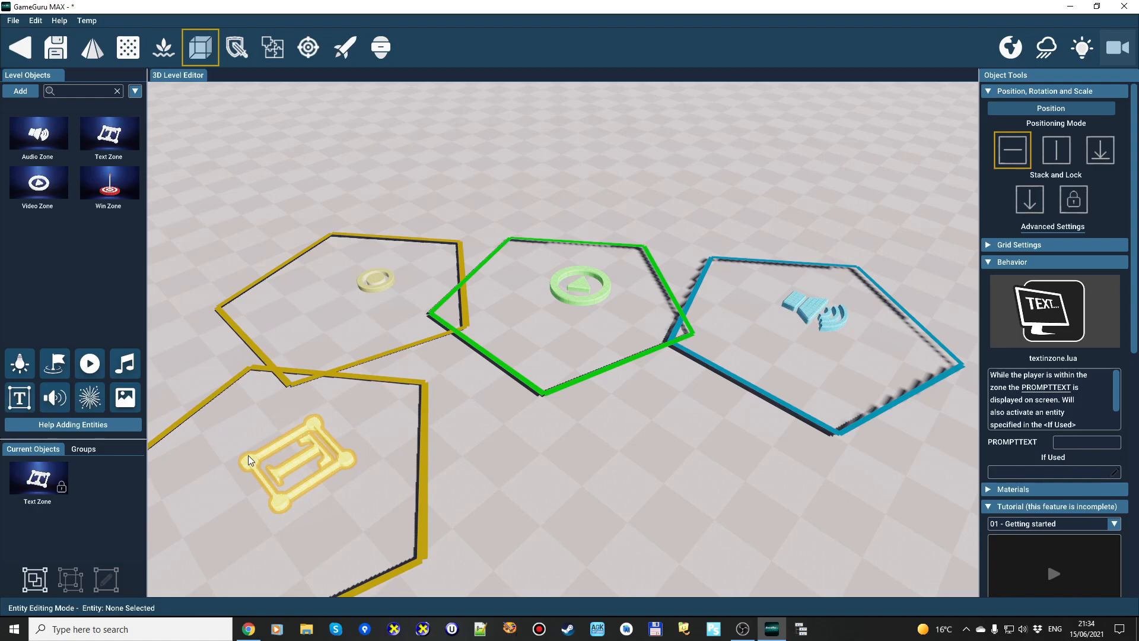
{"action": "left_click", "coordinate": [572, 479]}
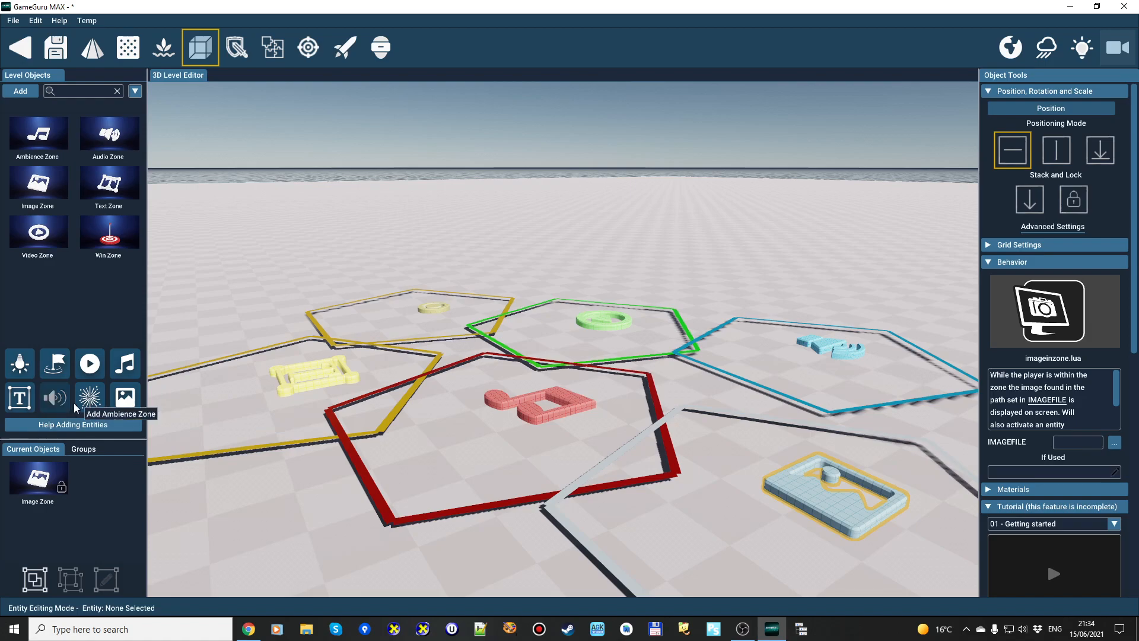
{"action": "mouse_move", "coordinate": [89, 397]}
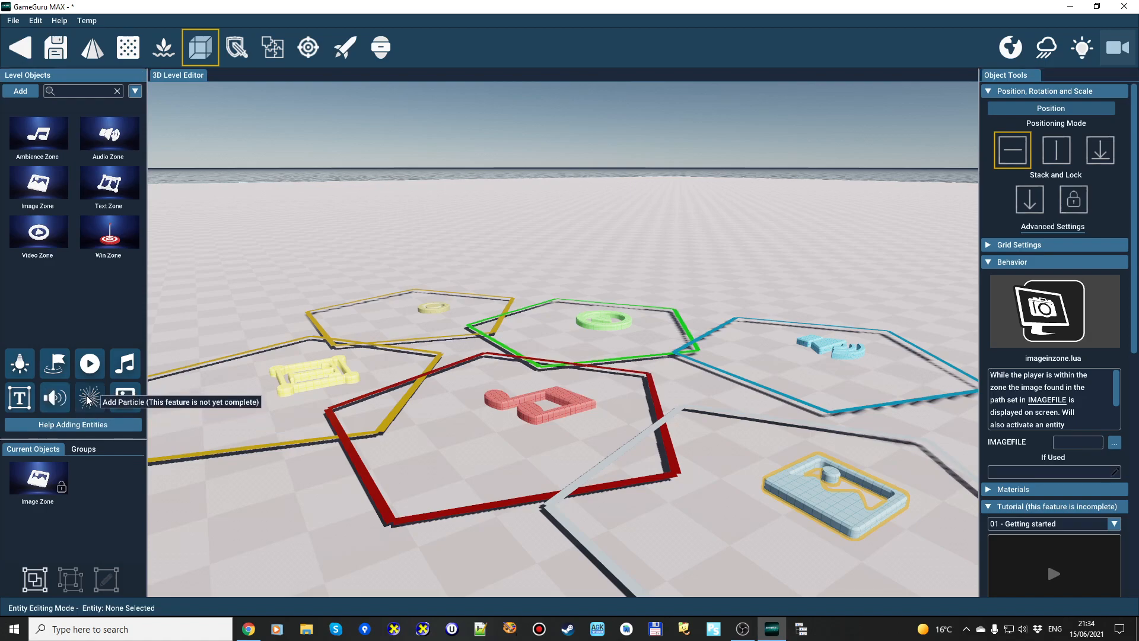
{"action": "left_click", "coordinate": [89, 397]}
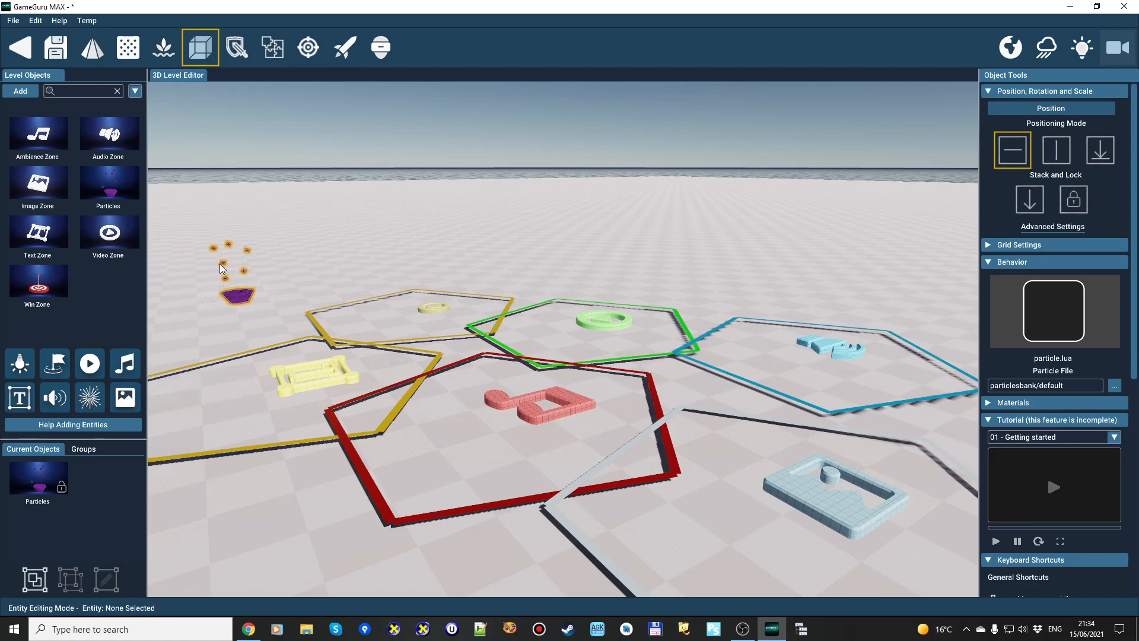
{"action": "mouse_move", "coordinate": [198, 254]}
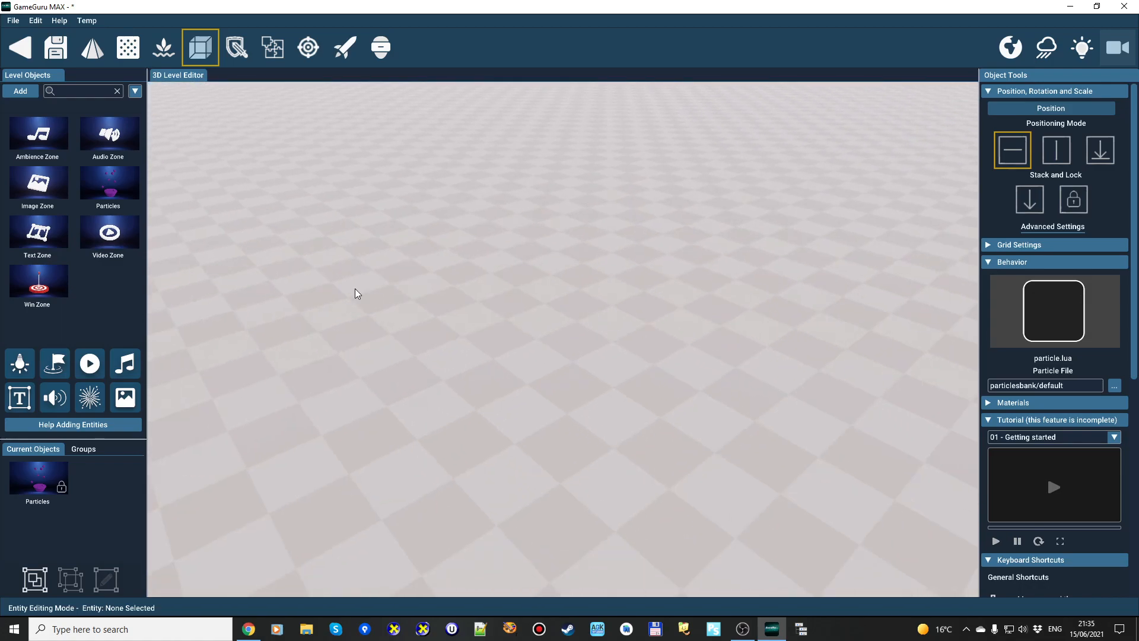
{"action": "mouse_move", "coordinate": [379, 311]}
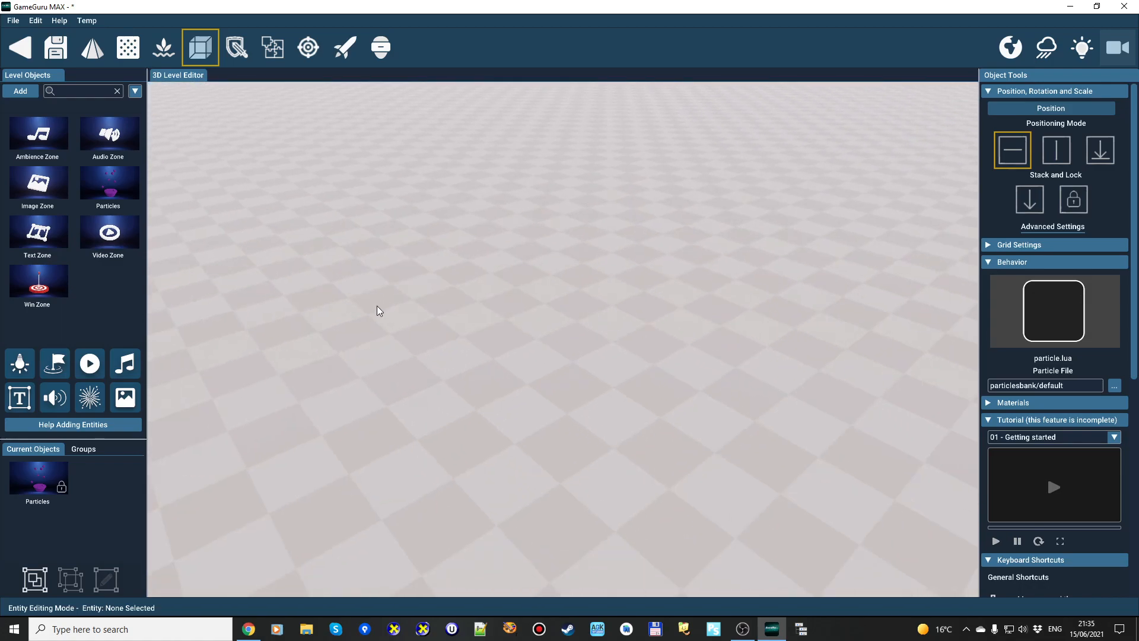
{"action": "mouse_move", "coordinate": [502, 306]}
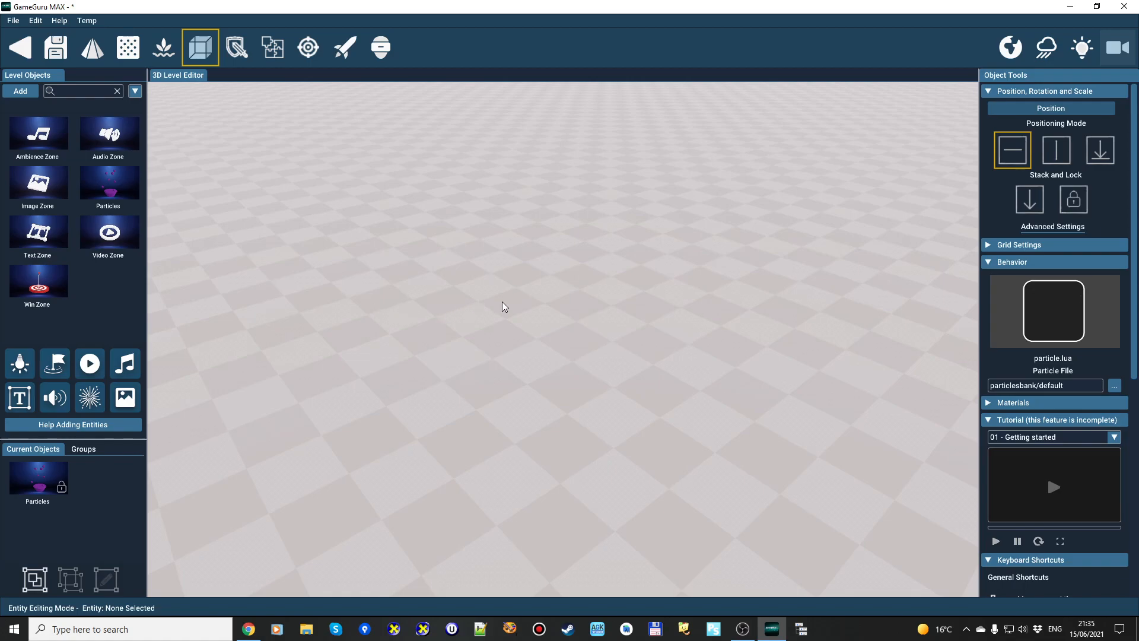
{"action": "mouse_move", "coordinate": [424, 295]}
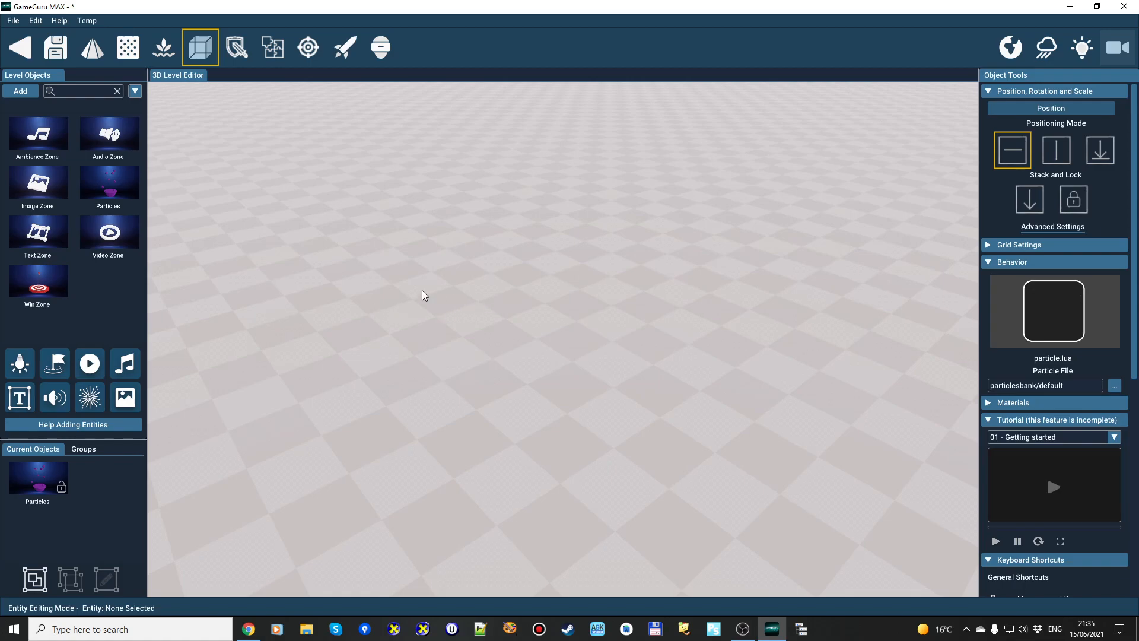
Step: Bring up the Object Library to browse floor and debris props
{"action": "left_click", "coordinate": [21, 92]}
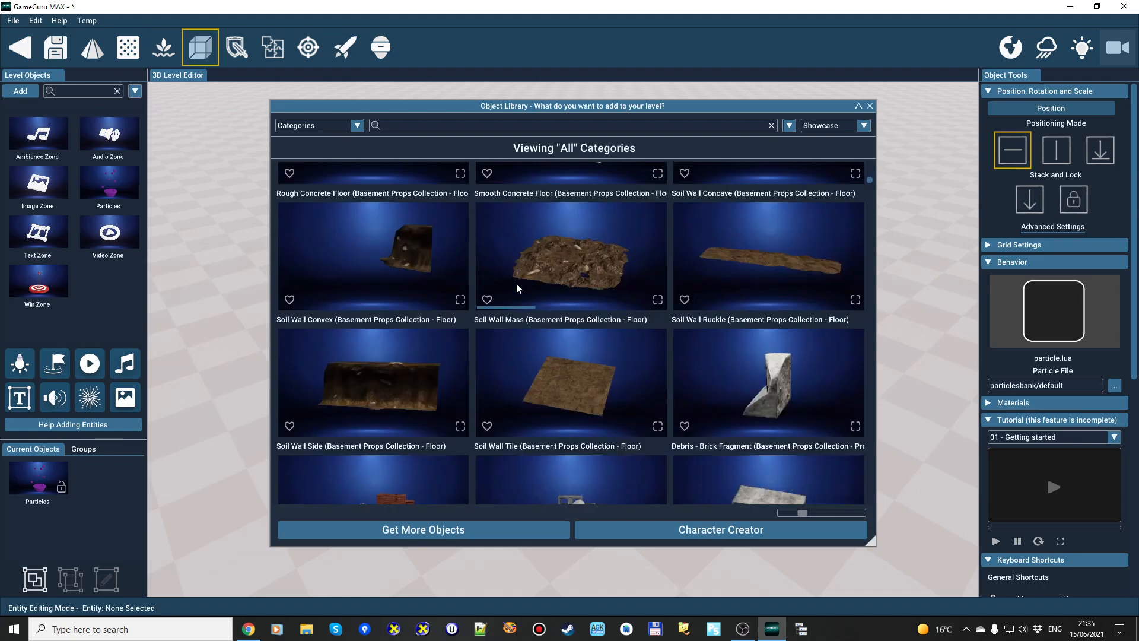
Step: Drop a Soil Wall Mass mesh from the Basement Props floor collection onto the level floor
{"action": "double_click", "coordinate": [569, 254]}
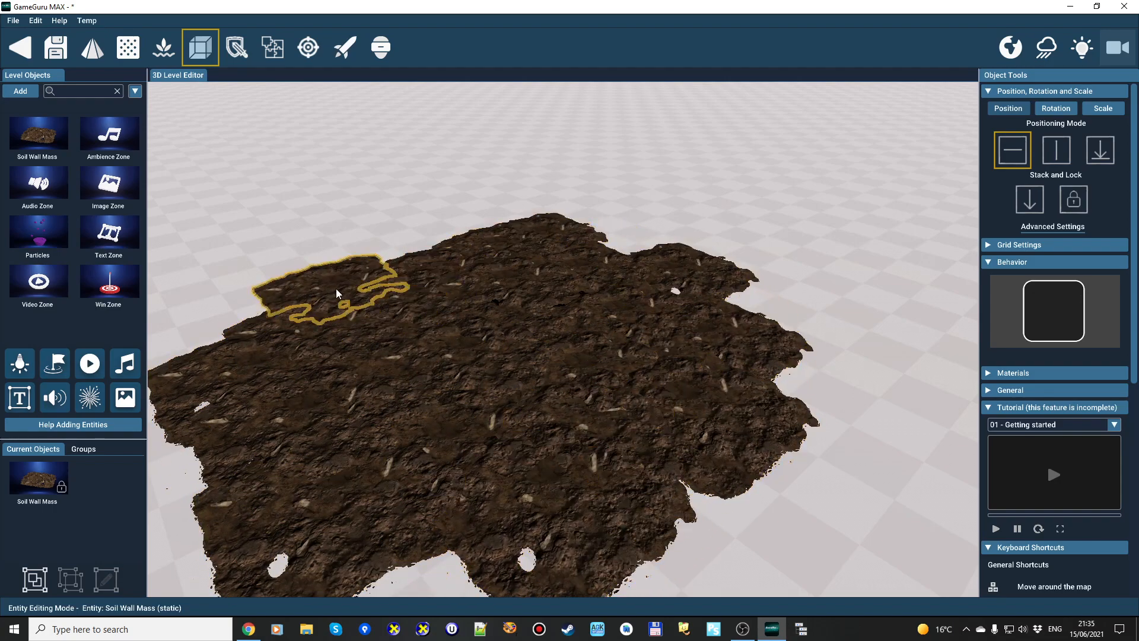
{"action": "left_click", "coordinate": [221, 379]}
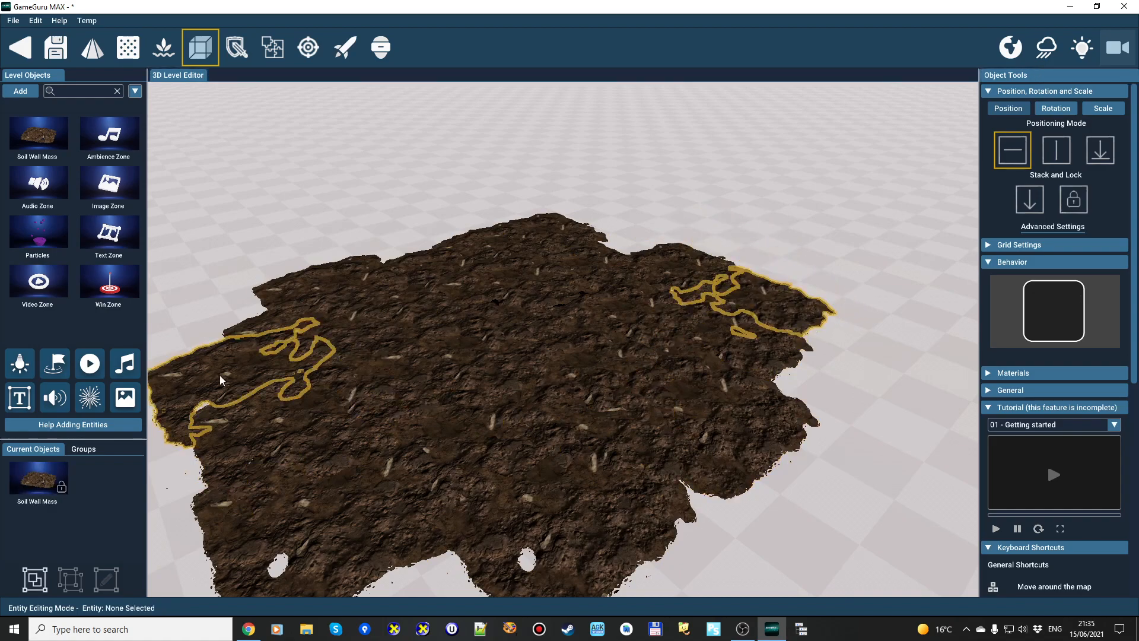
{"action": "mouse_move", "coordinate": [20, 363]}
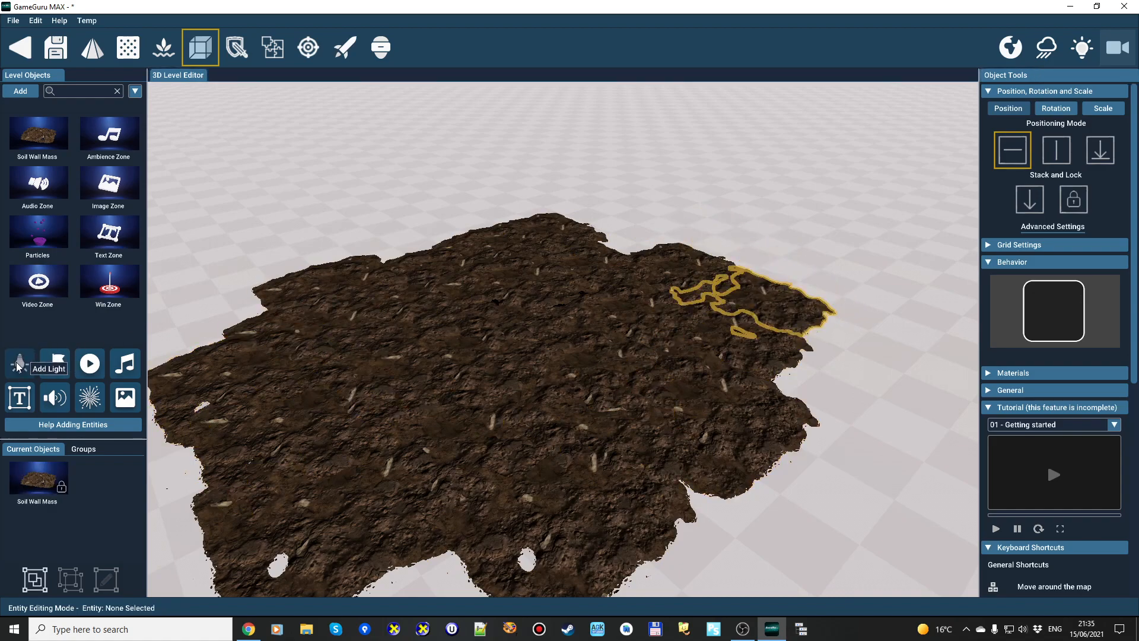
Step: Add a light above the soil mesh, recolour it from red to green, and start a new palette preset
{"action": "left_click", "coordinate": [19, 363]}
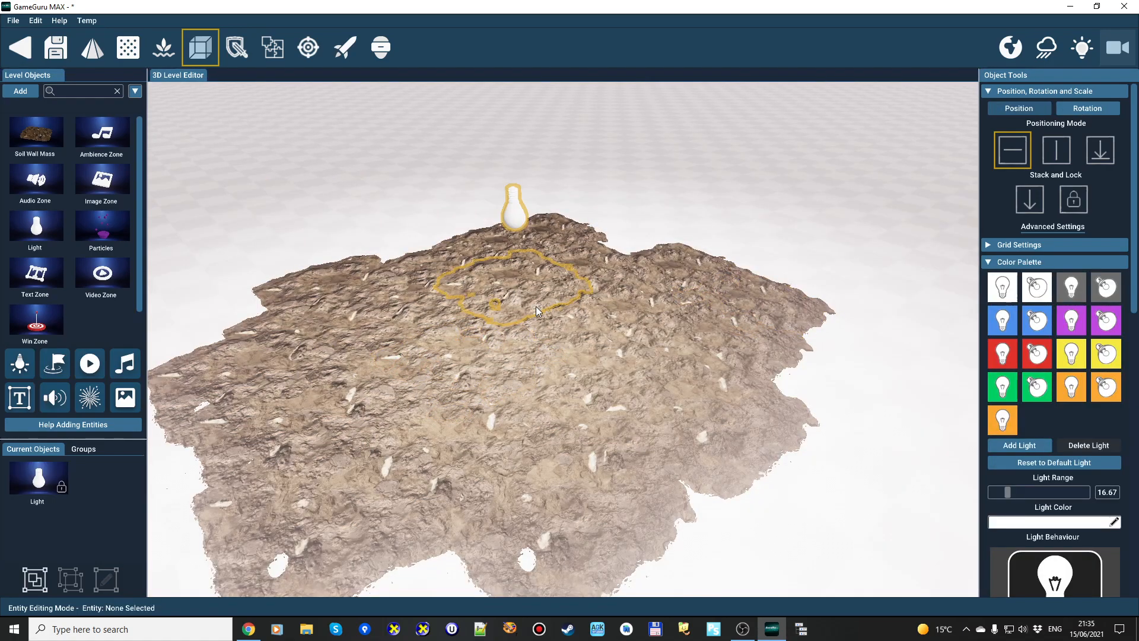
{"action": "mouse_move", "coordinate": [1001, 320]}
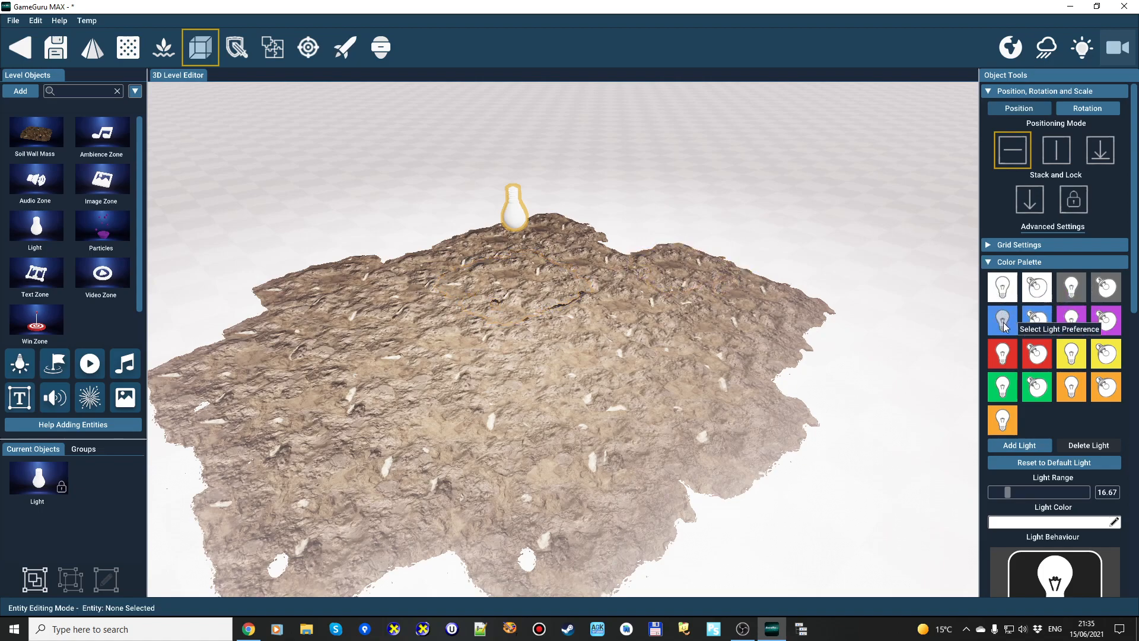
{"action": "left_click", "coordinate": [1001, 353]}
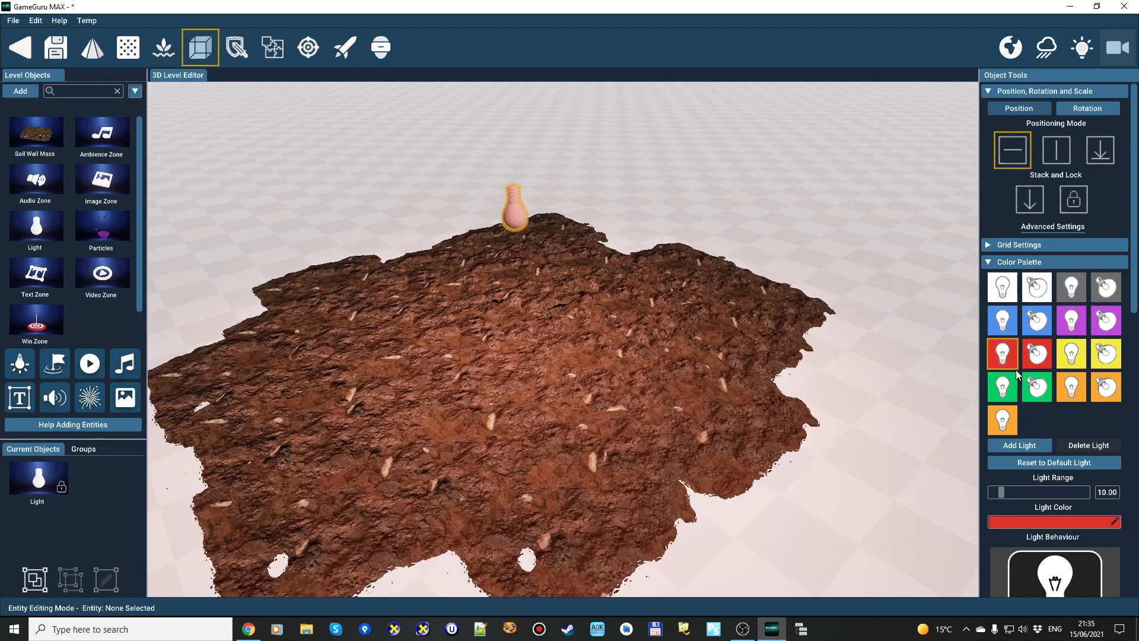
{"action": "left_click", "coordinate": [1001, 387]}
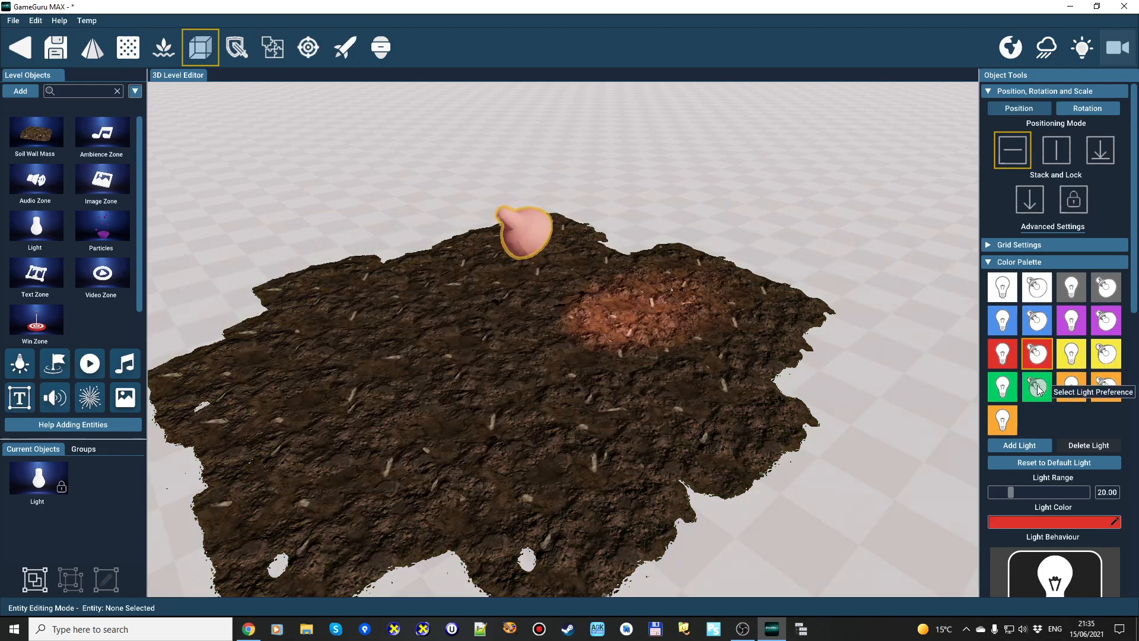
{"action": "left_click", "coordinate": [1038, 386]}
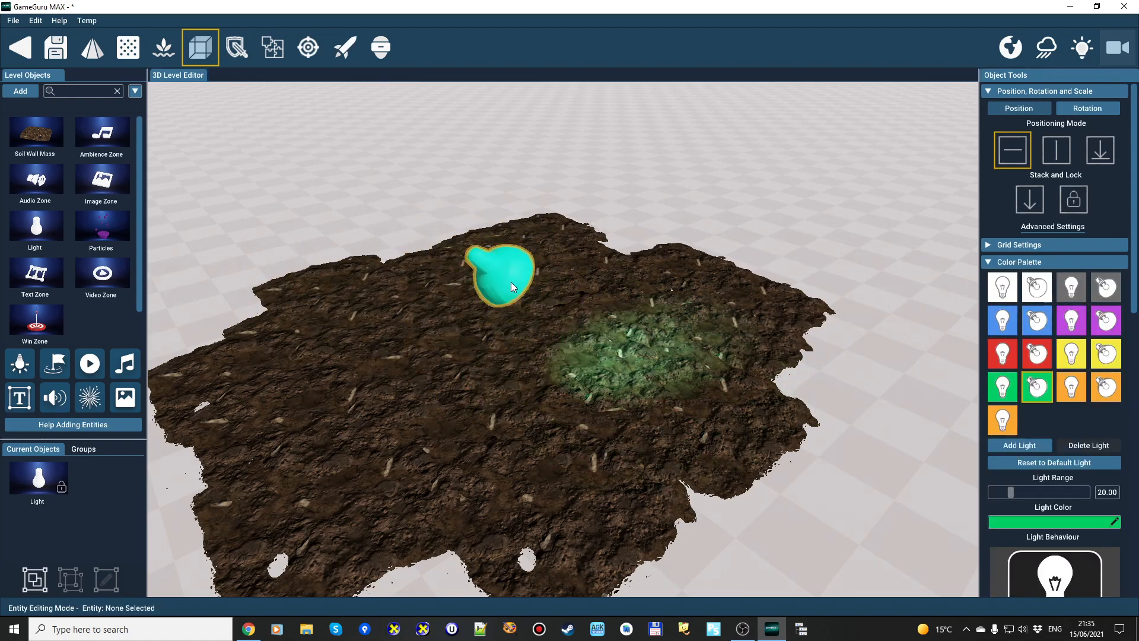
{"action": "mouse_move", "coordinate": [1070, 386]}
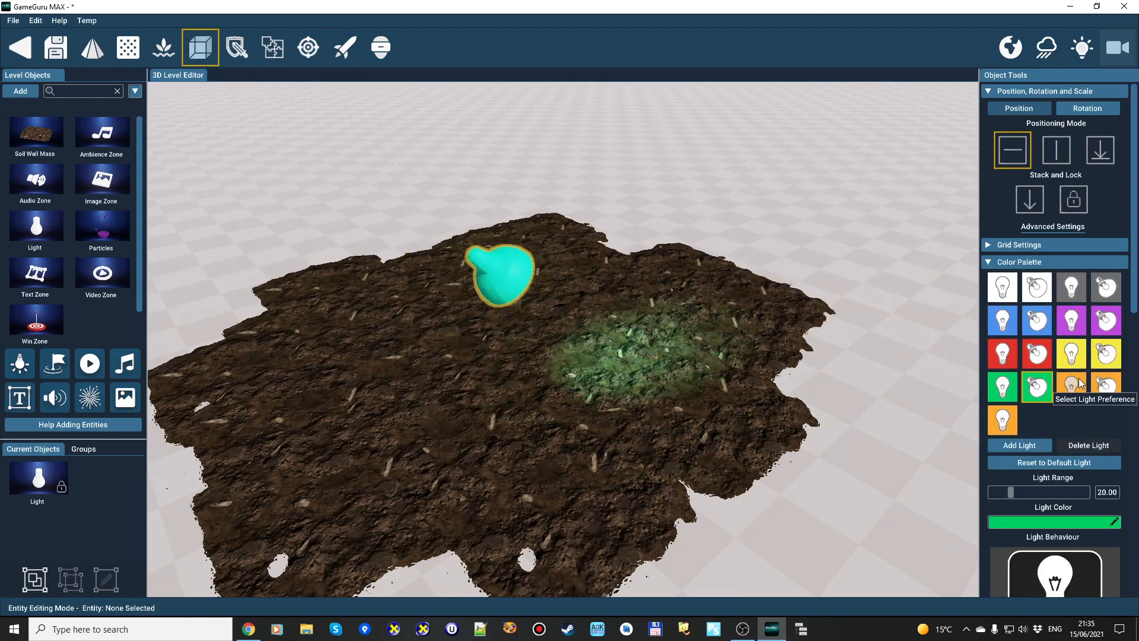
{"action": "mouse_move", "coordinate": [1062, 420]}
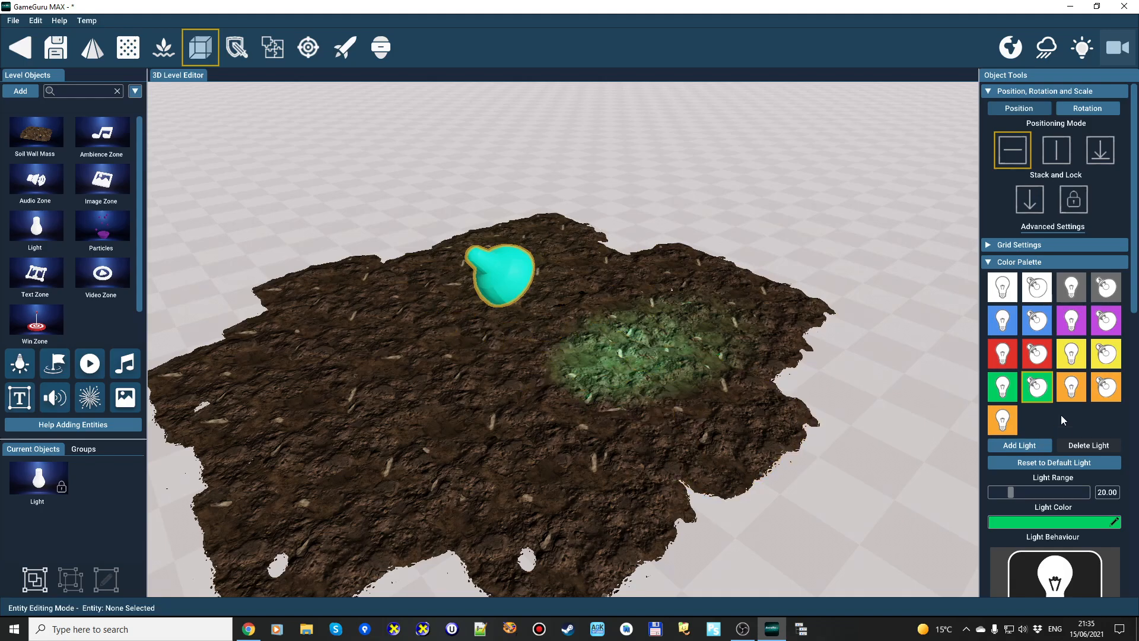
{"action": "mouse_move", "coordinate": [1037, 387]}
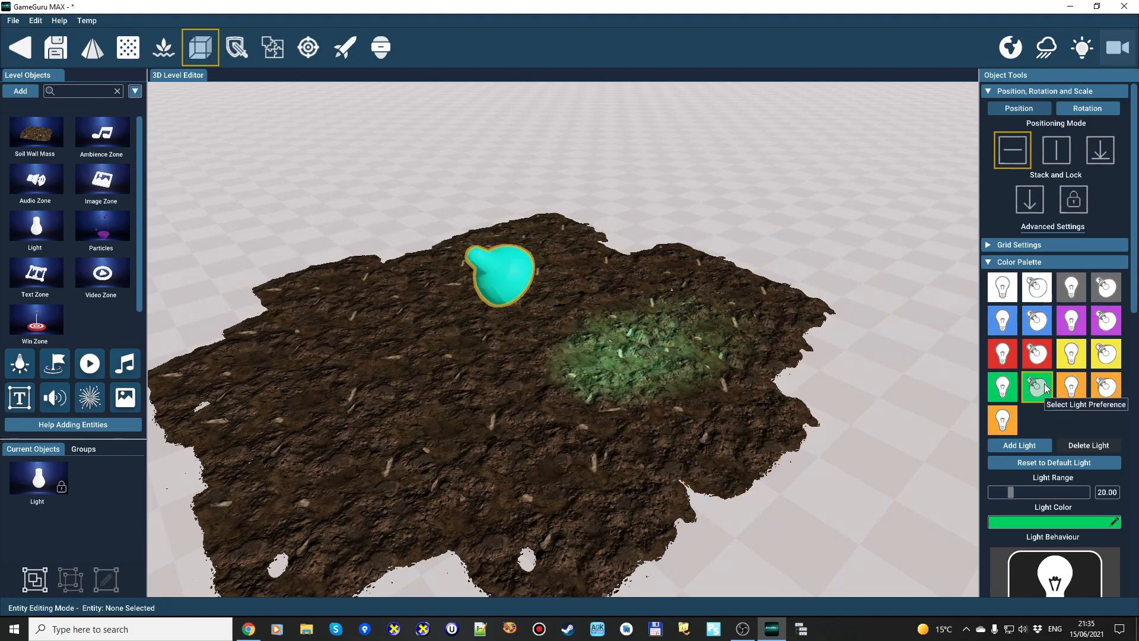
{"action": "mouse_move", "coordinate": [1037, 393]}
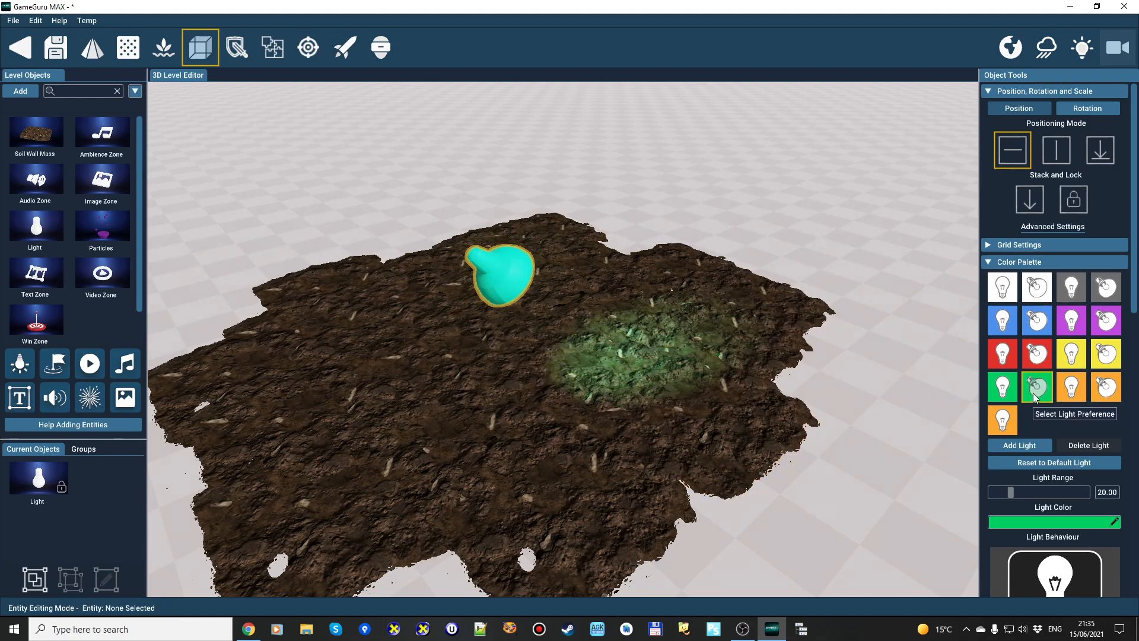
{"action": "left_click", "coordinate": [1019, 445]}
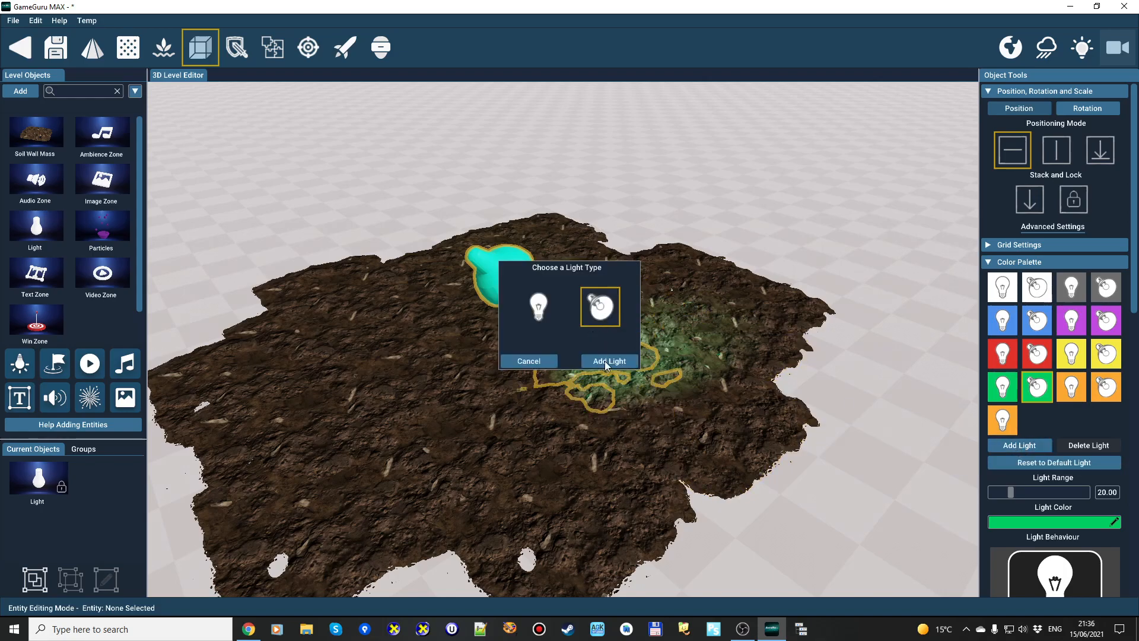
Step: Add a purple #8A00CF light preset to the palette, then switch the light to red
{"action": "left_click", "coordinate": [609, 361]}
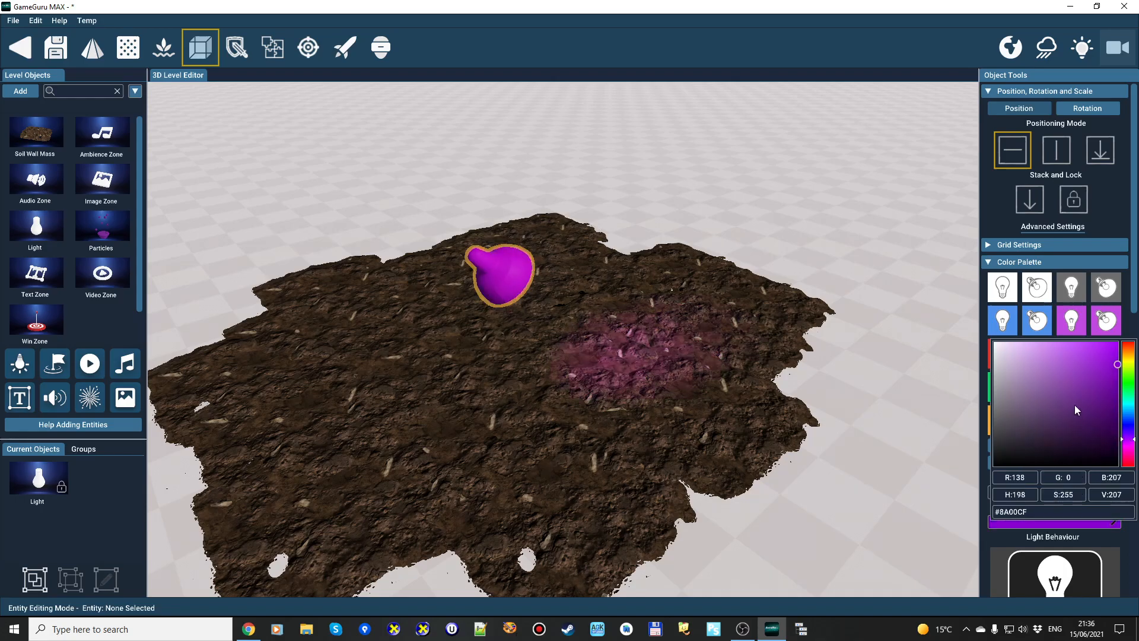
{"action": "left_click", "coordinate": [1099, 372]}
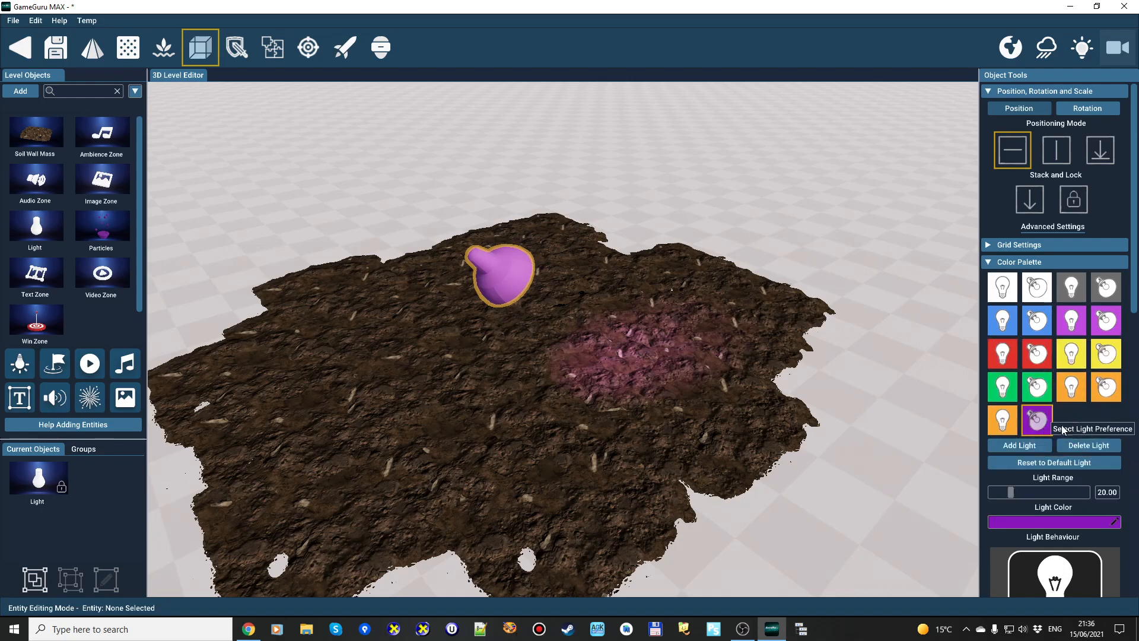
{"action": "mouse_move", "coordinate": [1106, 387]}
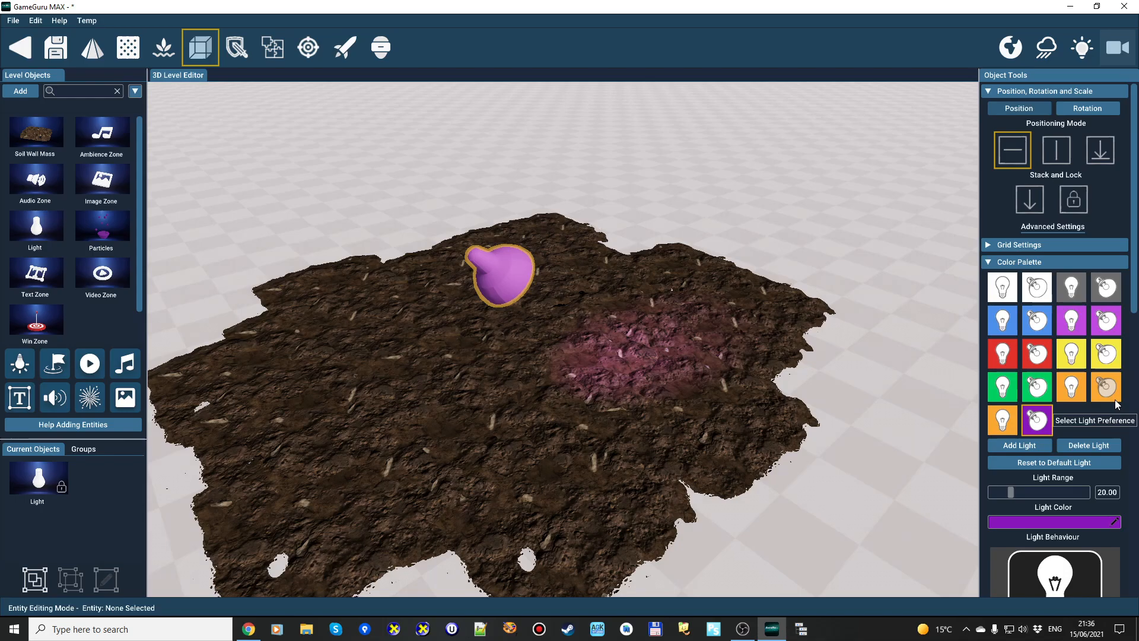
{"action": "mouse_move", "coordinate": [1047, 319]}
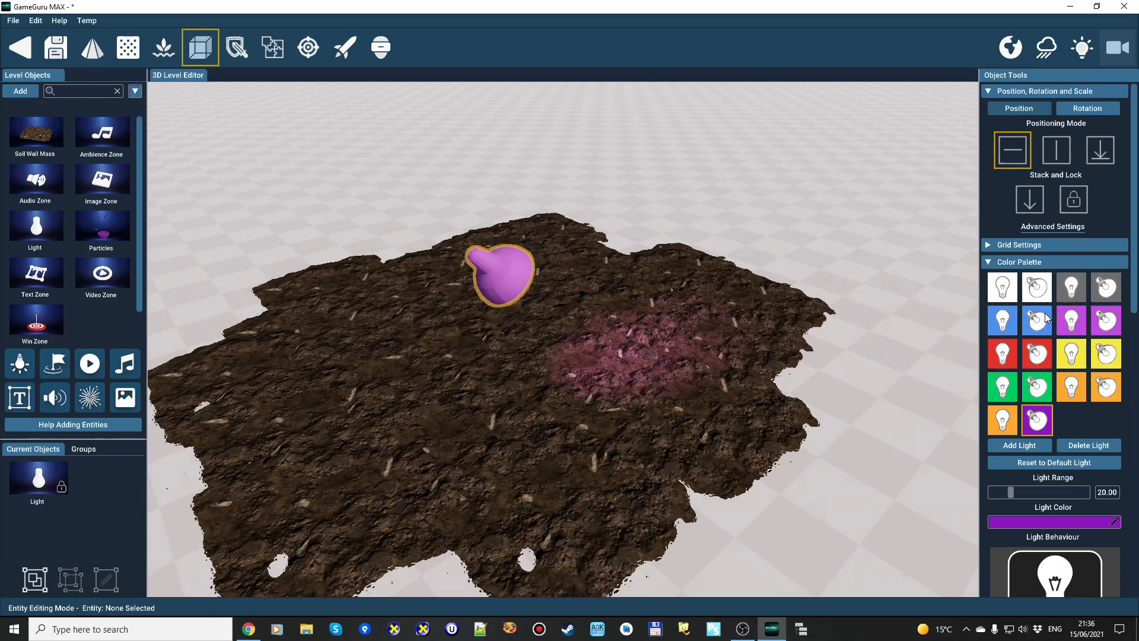
{"action": "mouse_move", "coordinate": [1105, 353]}
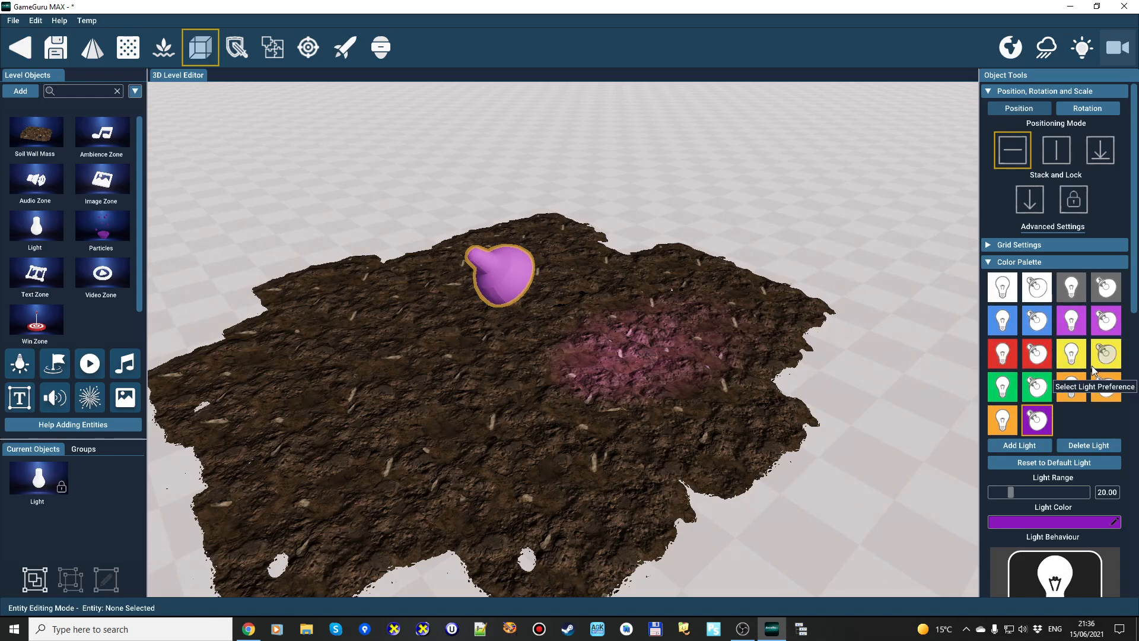
{"action": "left_click", "coordinate": [1001, 353]}
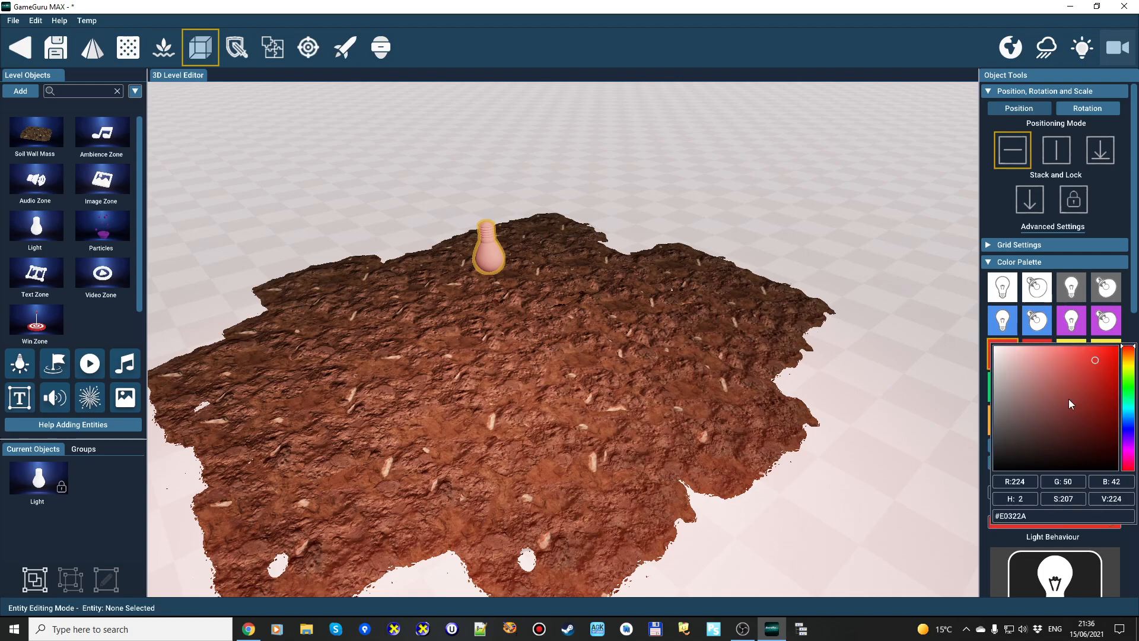
Step: Make the newly placed light and the light on the soil mesh both purple
{"action": "left_click", "coordinate": [1119, 348]}
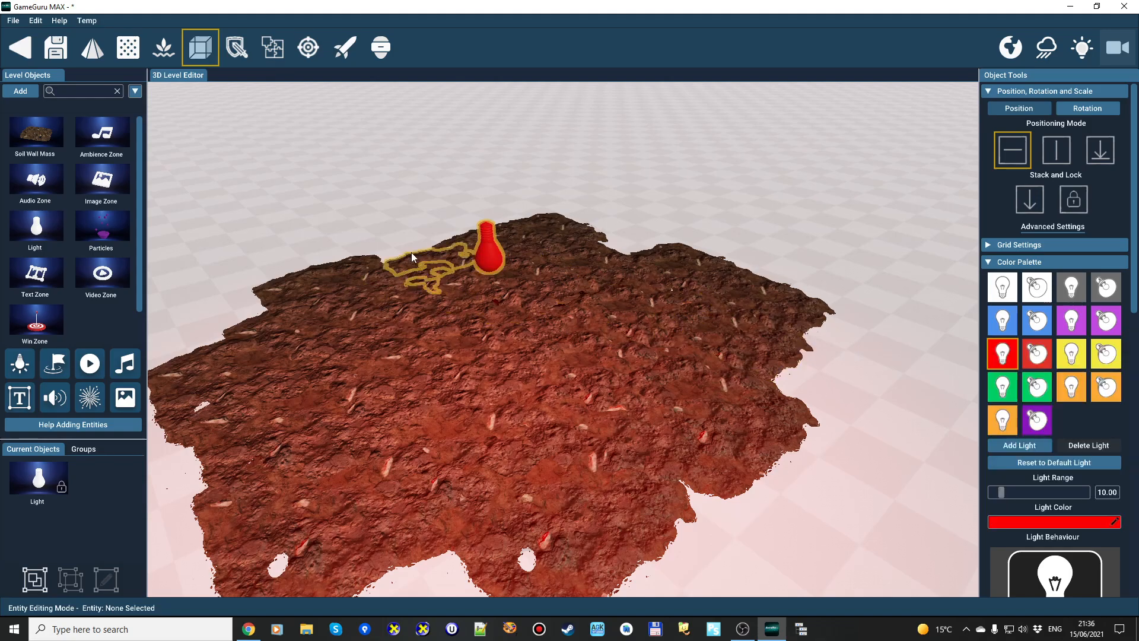
{"action": "mouse_move", "coordinate": [1002, 286]}
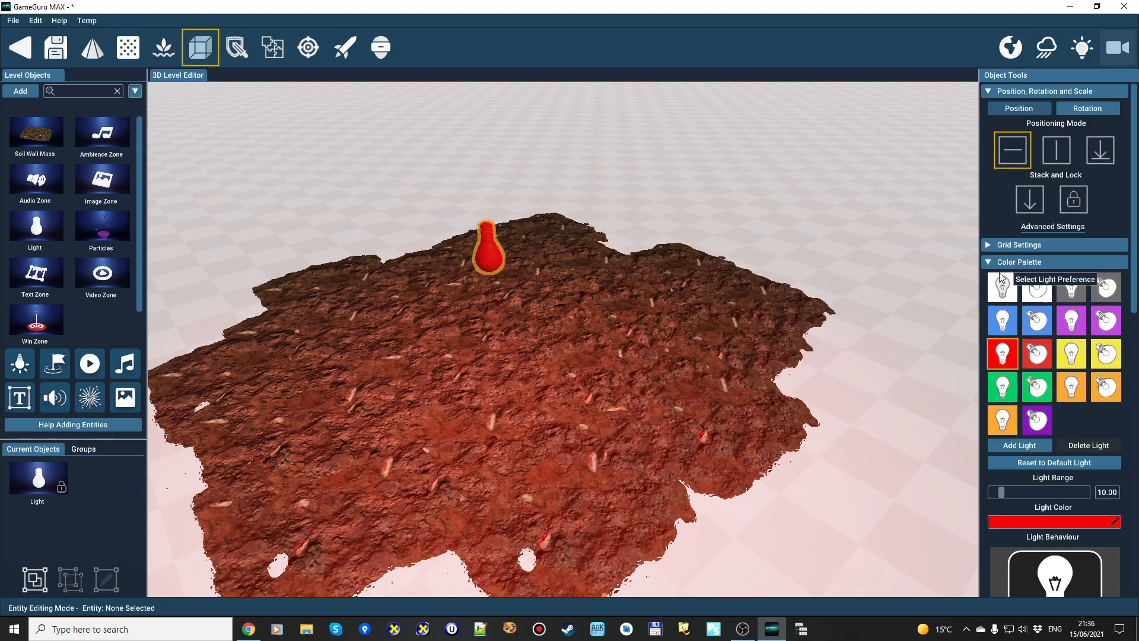
{"action": "mouse_move", "coordinate": [1004, 387]}
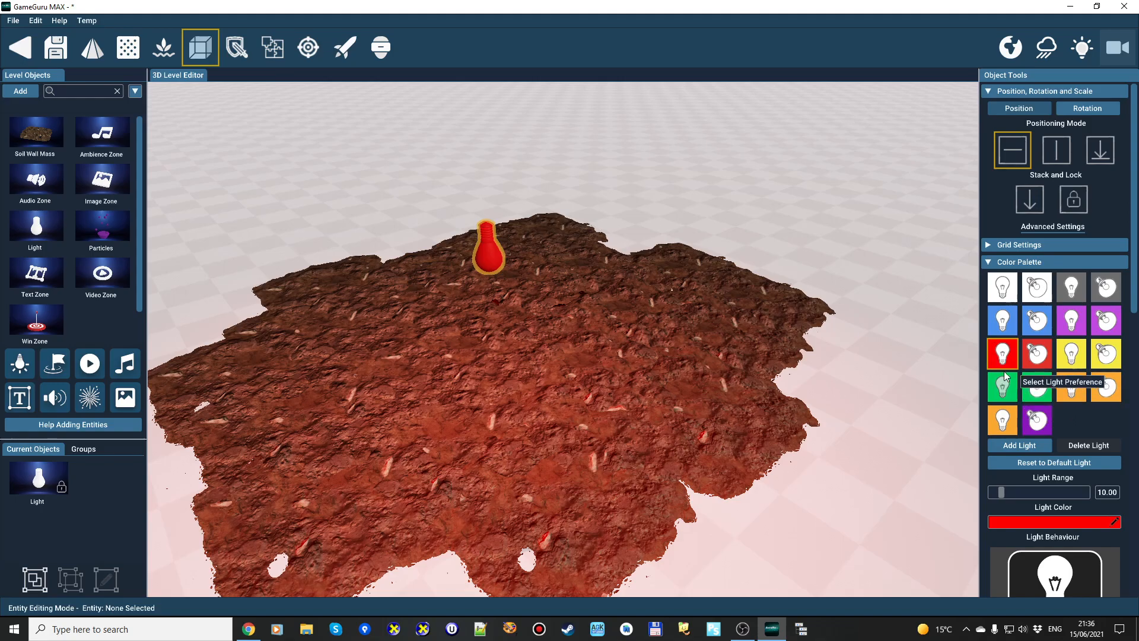
{"action": "mouse_move", "coordinate": [38, 482]}
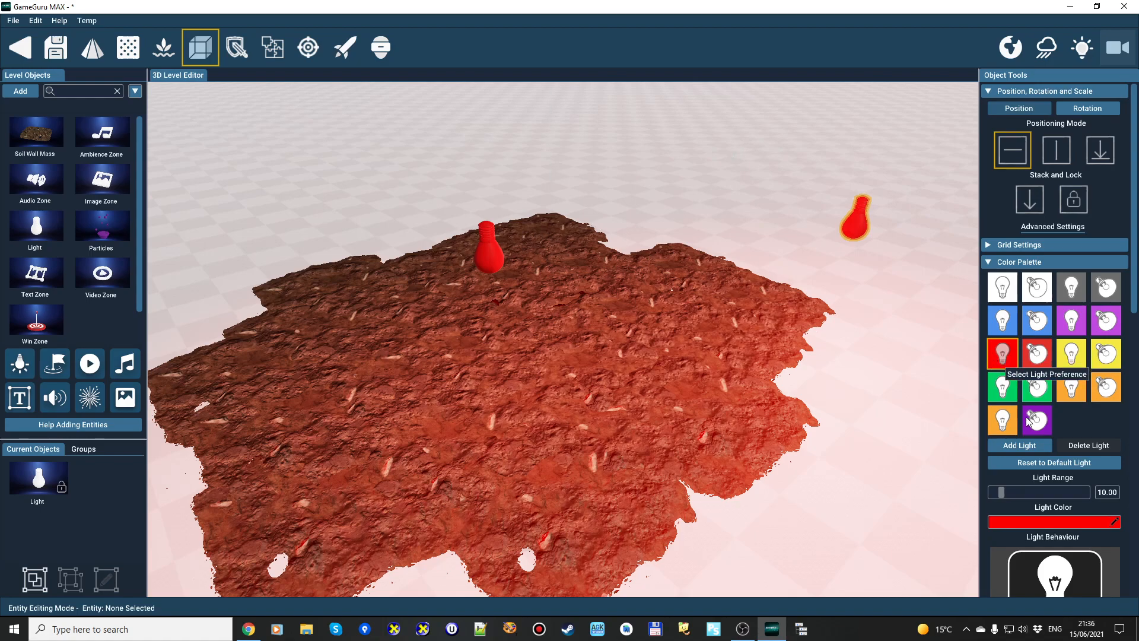
{"action": "left_click", "coordinate": [1037, 422]}
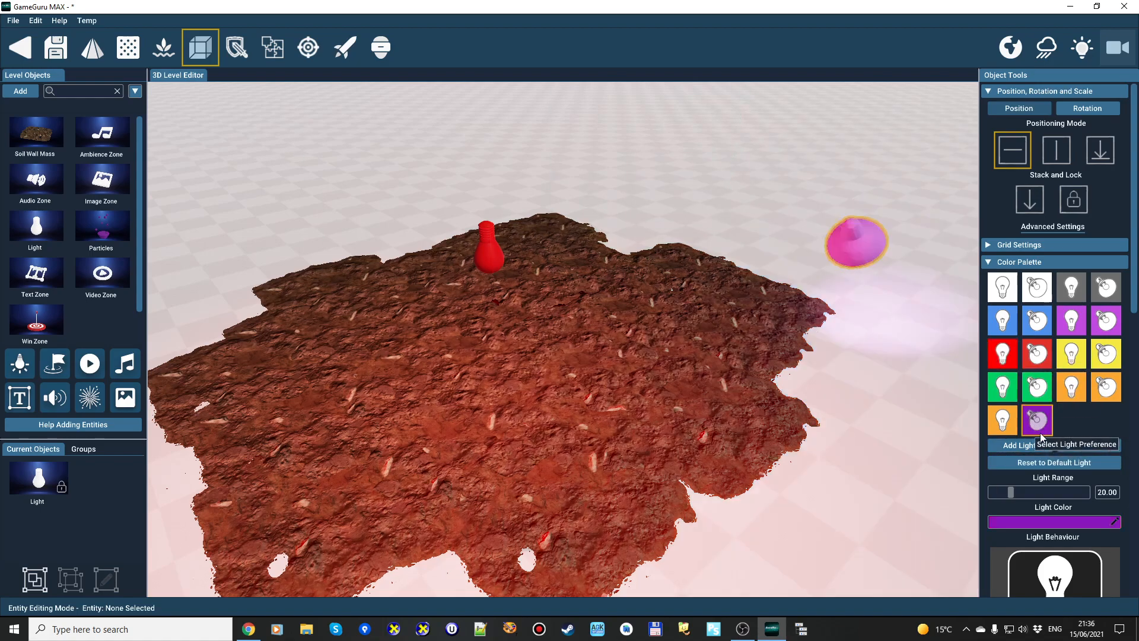
{"action": "left_click", "coordinate": [1002, 354]}
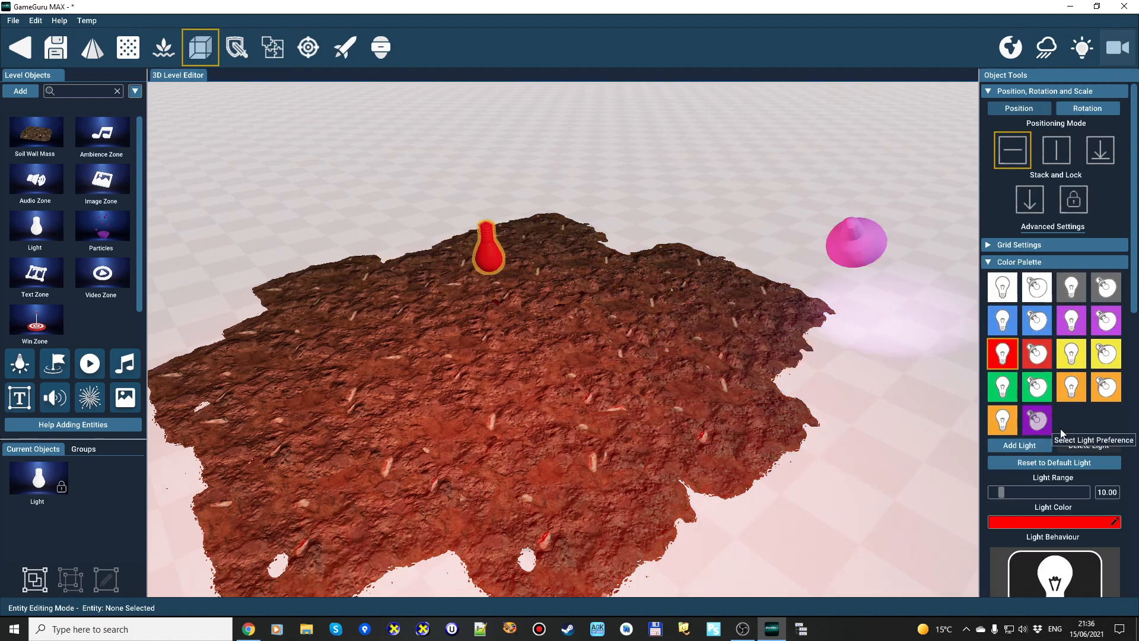
{"action": "left_click", "coordinate": [1037, 420]}
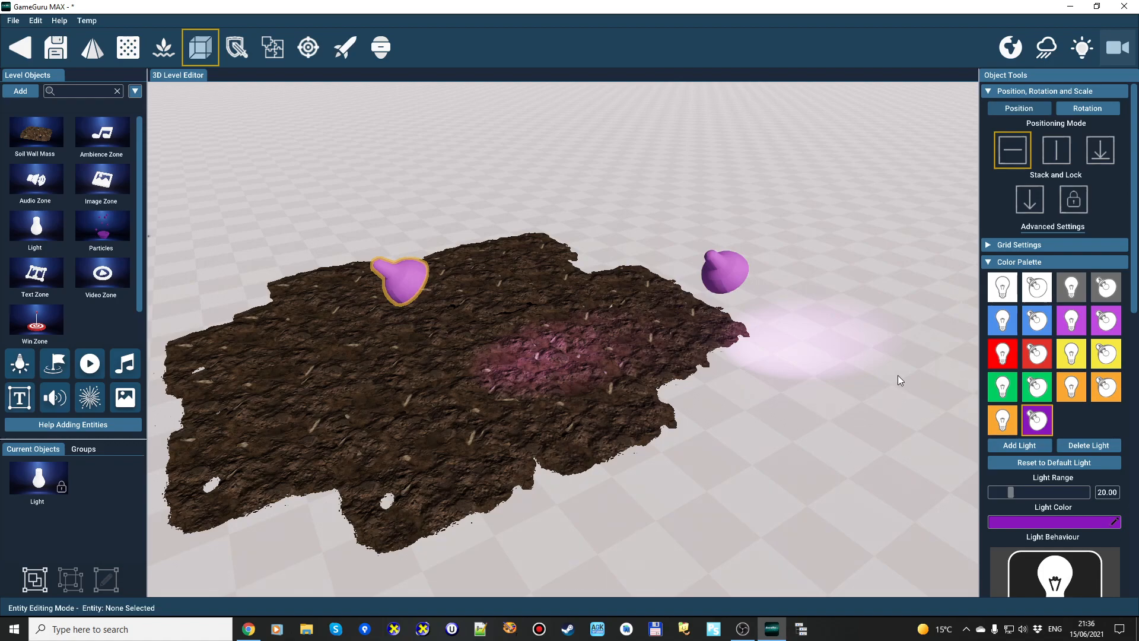
{"action": "mouse_move", "coordinate": [871, 347]}
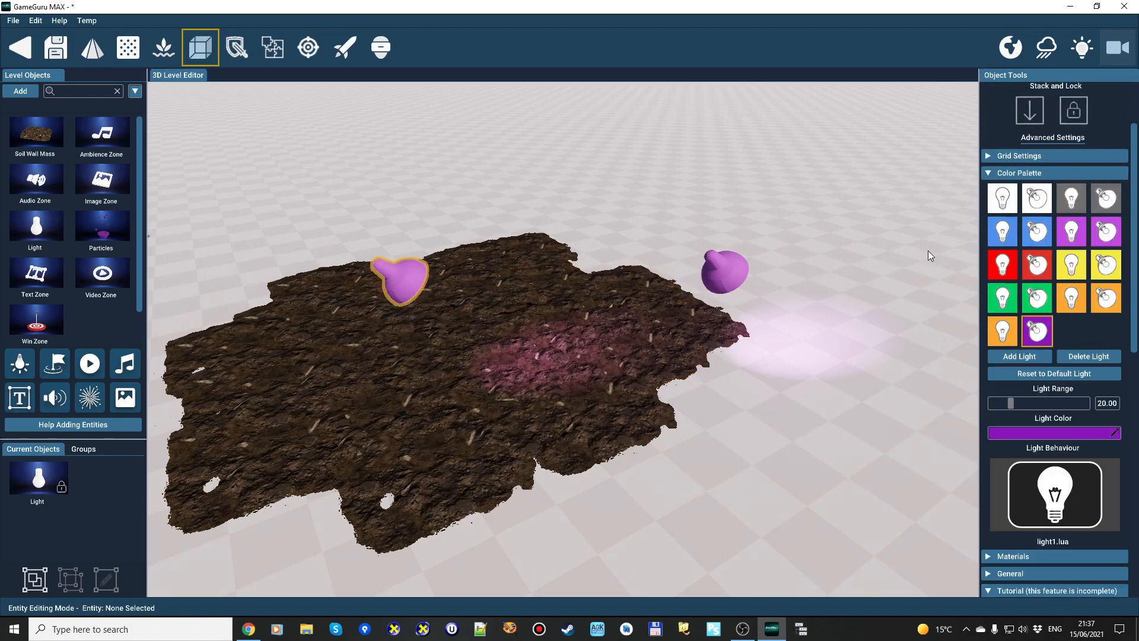
Step: Add a new light at the far edge of the soil mesh
{"action": "left_click", "coordinate": [1002, 263]}
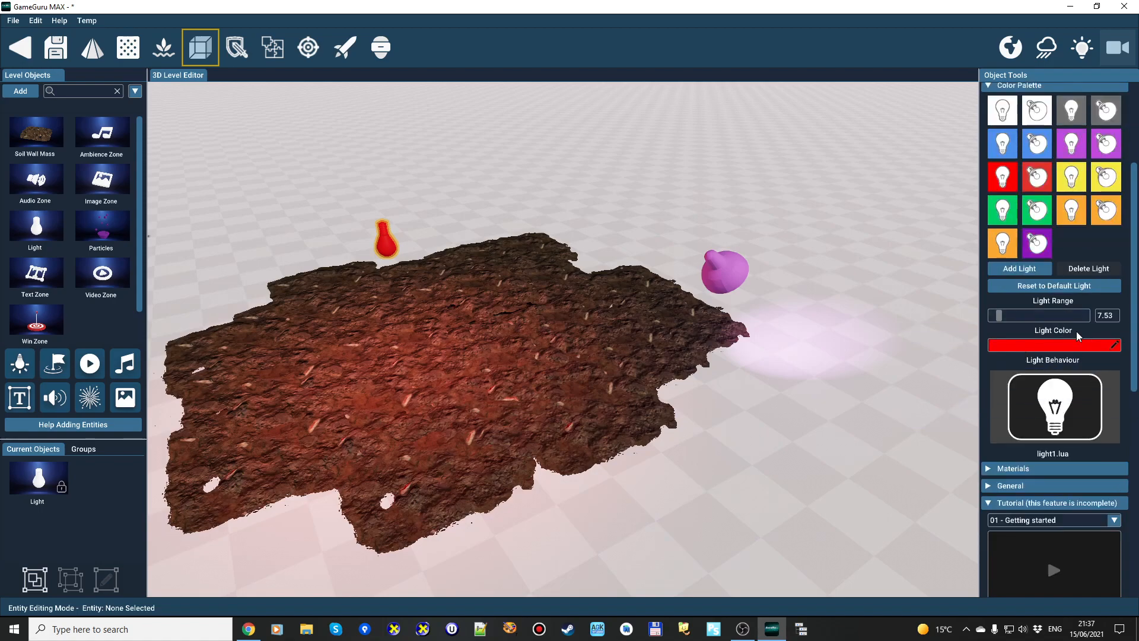
{"action": "mouse_move", "coordinate": [1074, 369]}
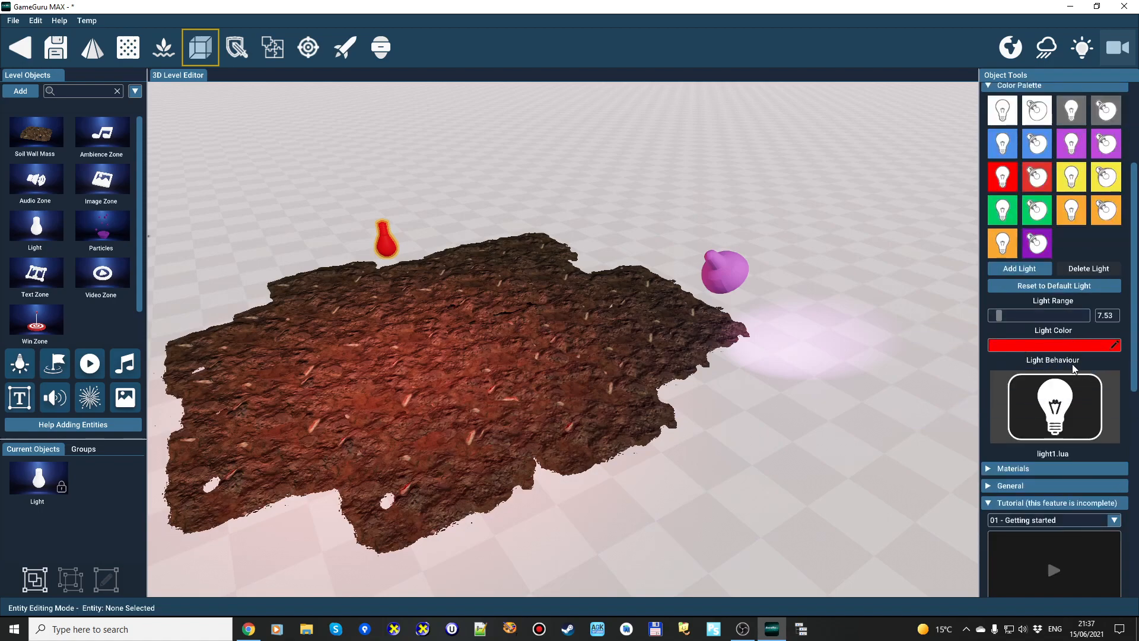
{"action": "mouse_move", "coordinate": [1055, 406]}
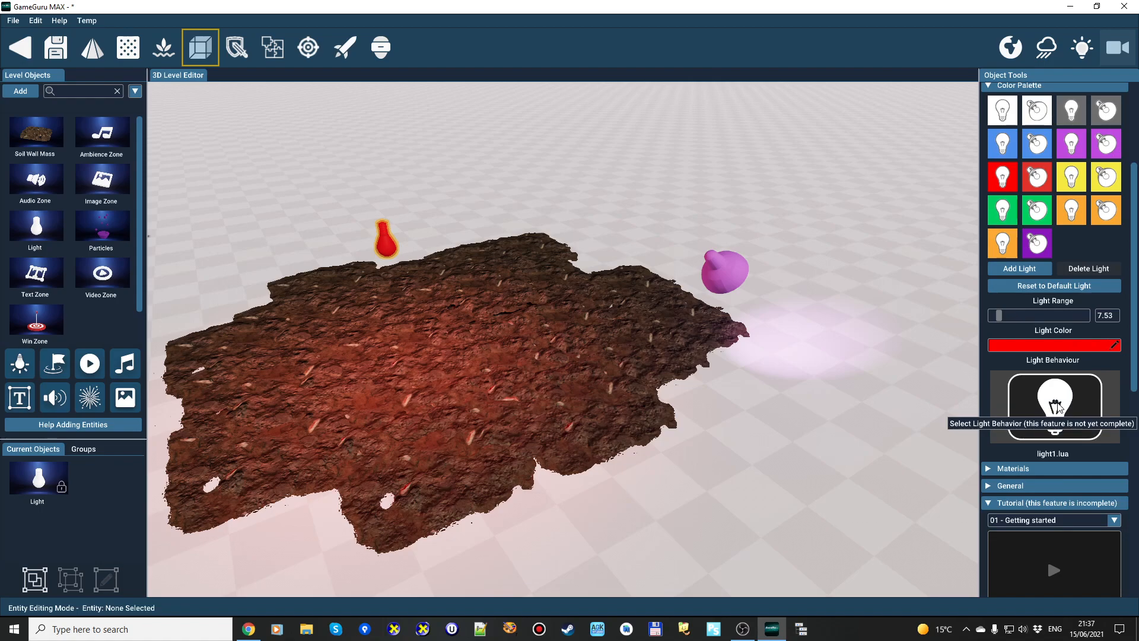
Step: Compare the flame, flickering, pulsing, rotating and strobe behaviours in the Behavior Library
{"action": "left_click", "coordinate": [1053, 406]}
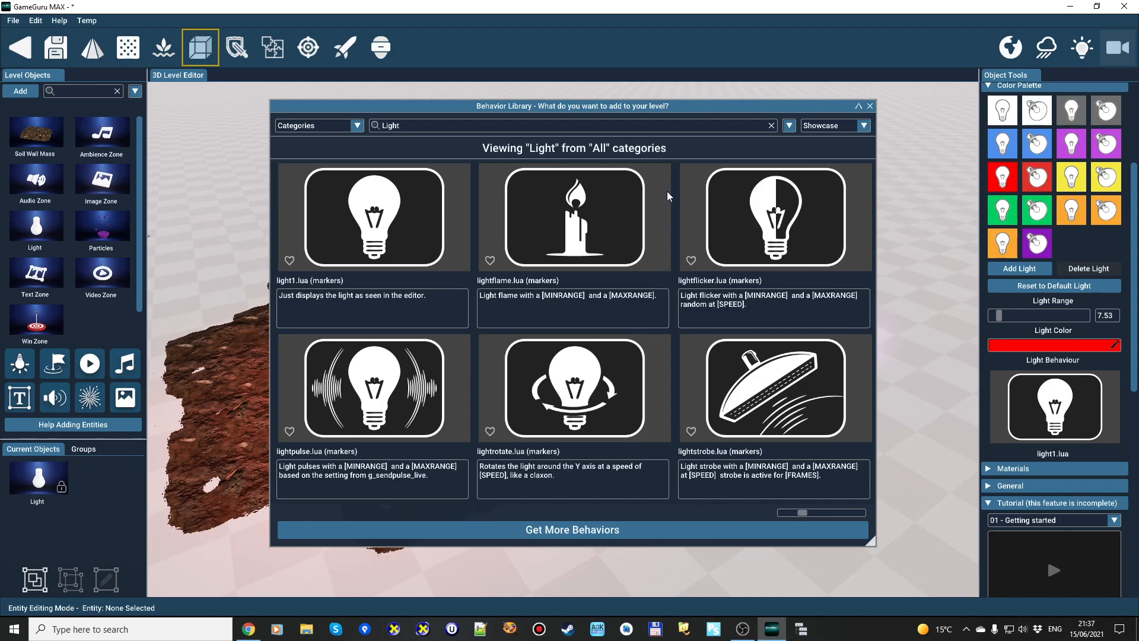
{"action": "mouse_move", "coordinate": [363, 254]}
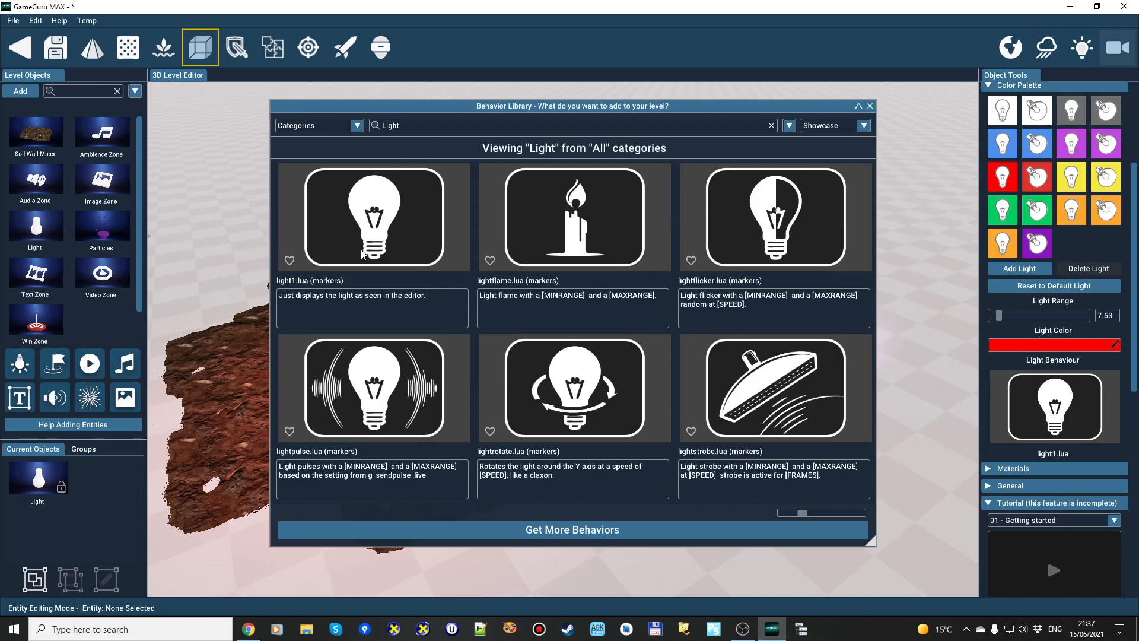
{"action": "left_click", "coordinate": [573, 216]}
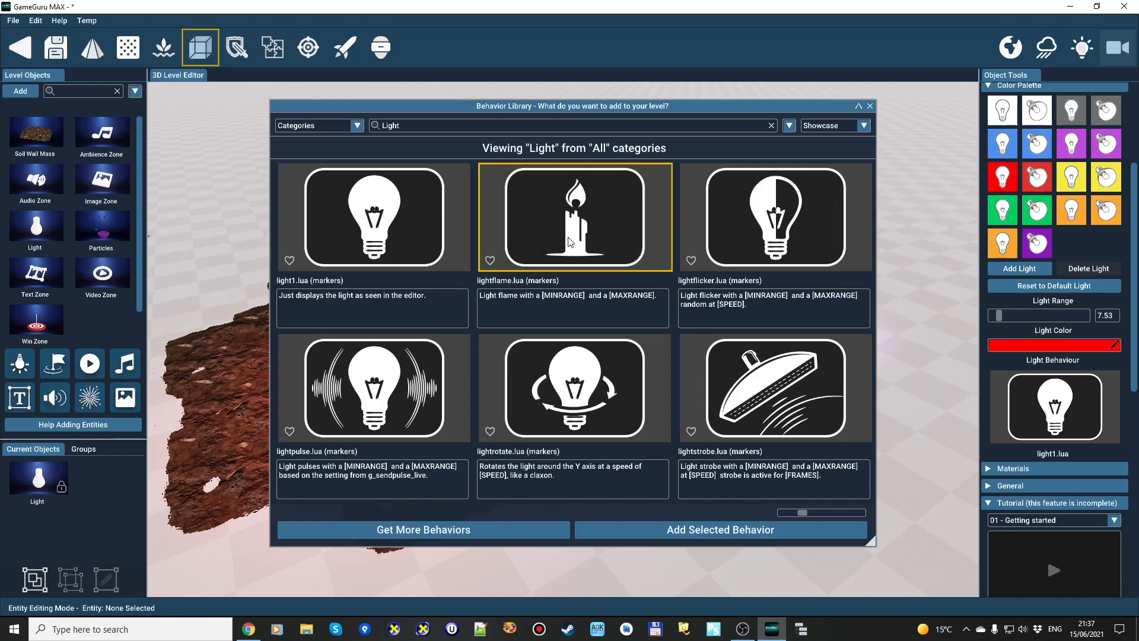
{"action": "left_click", "coordinate": [774, 216]}
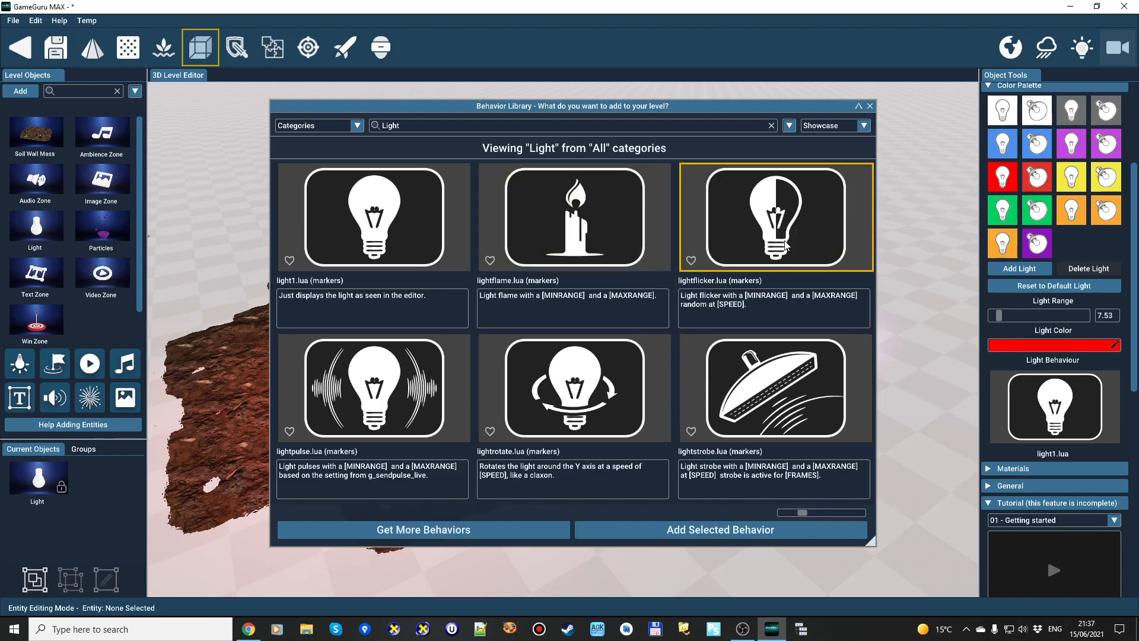
{"action": "left_click", "coordinate": [573, 216]}
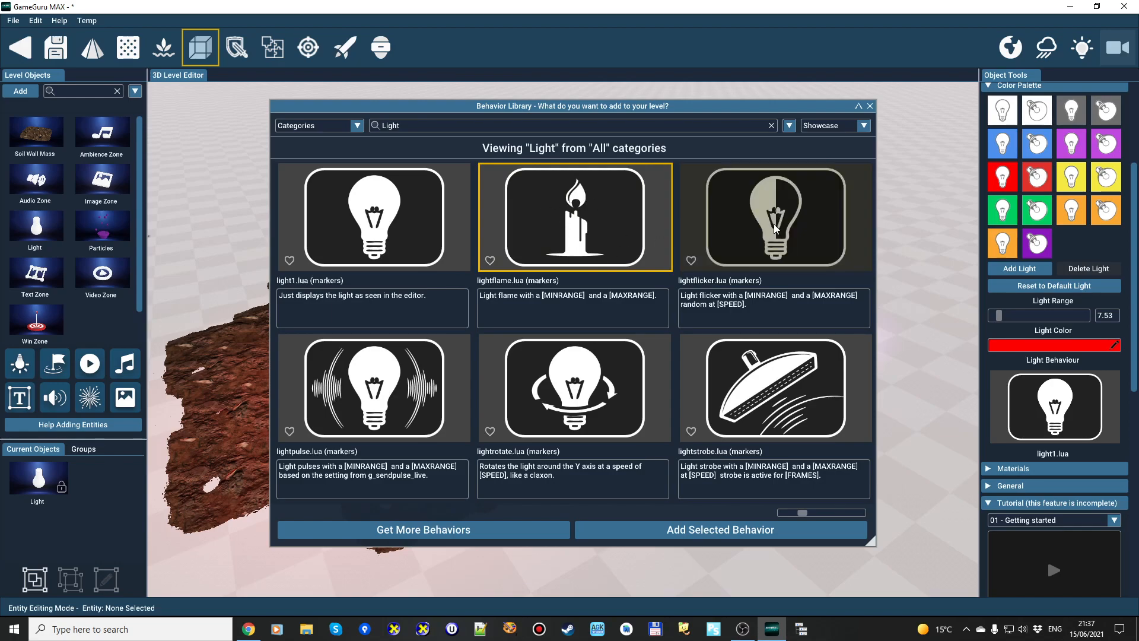
{"action": "left_click", "coordinate": [774, 216]}
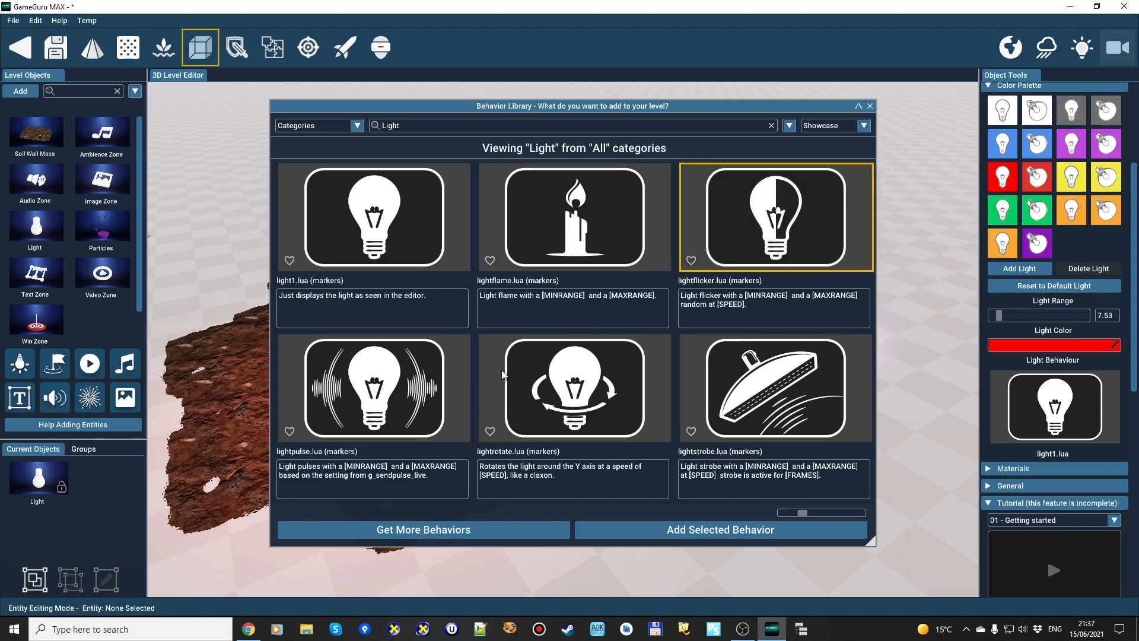
{"action": "left_click", "coordinate": [372, 387]}
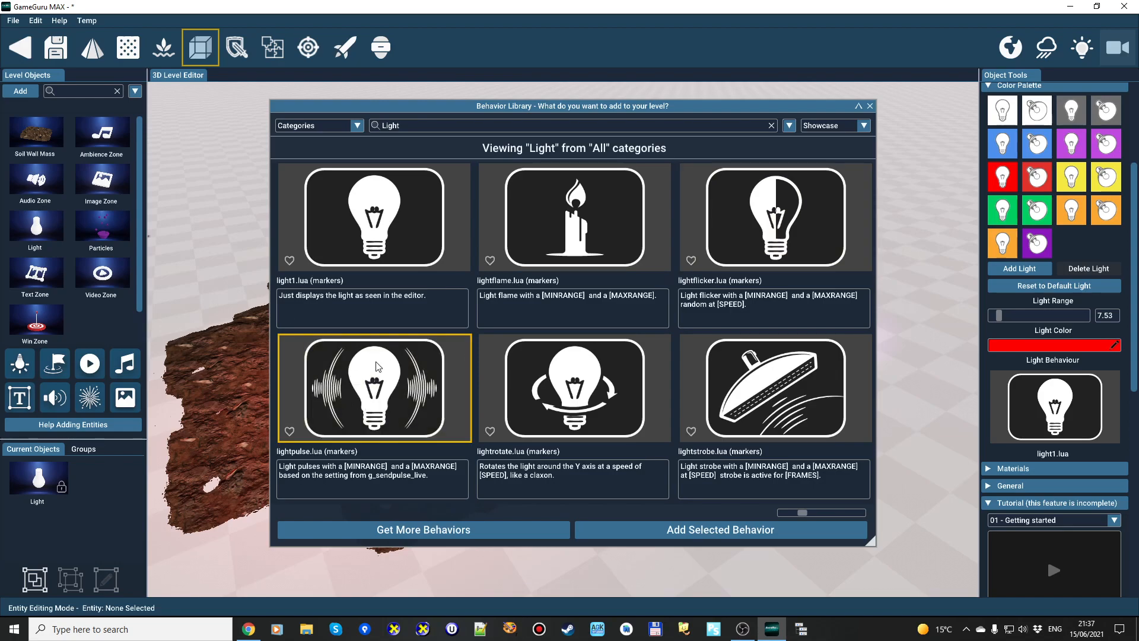
{"action": "left_click", "coordinate": [573, 387]}
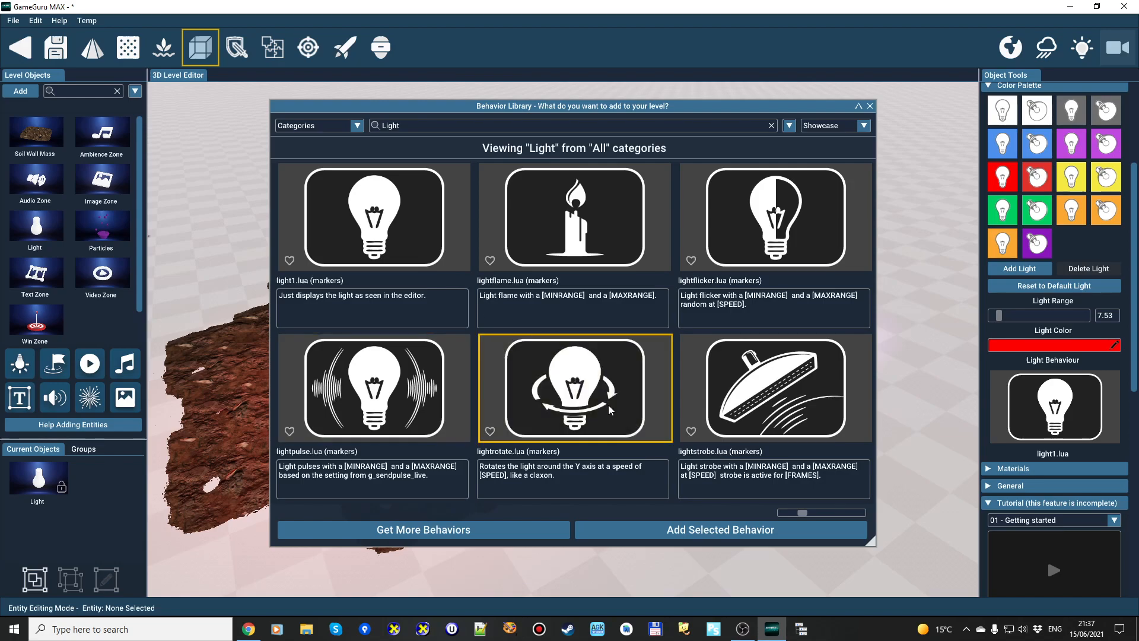
{"action": "mouse_move", "coordinate": [297, 354]}
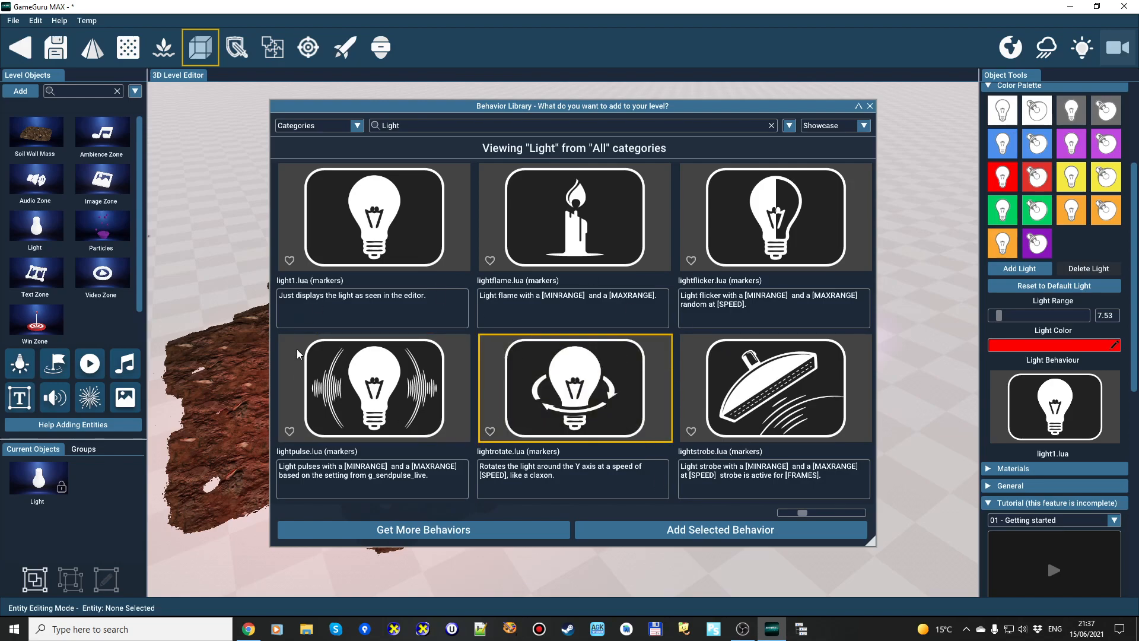
{"action": "mouse_move", "coordinate": [592, 368]}
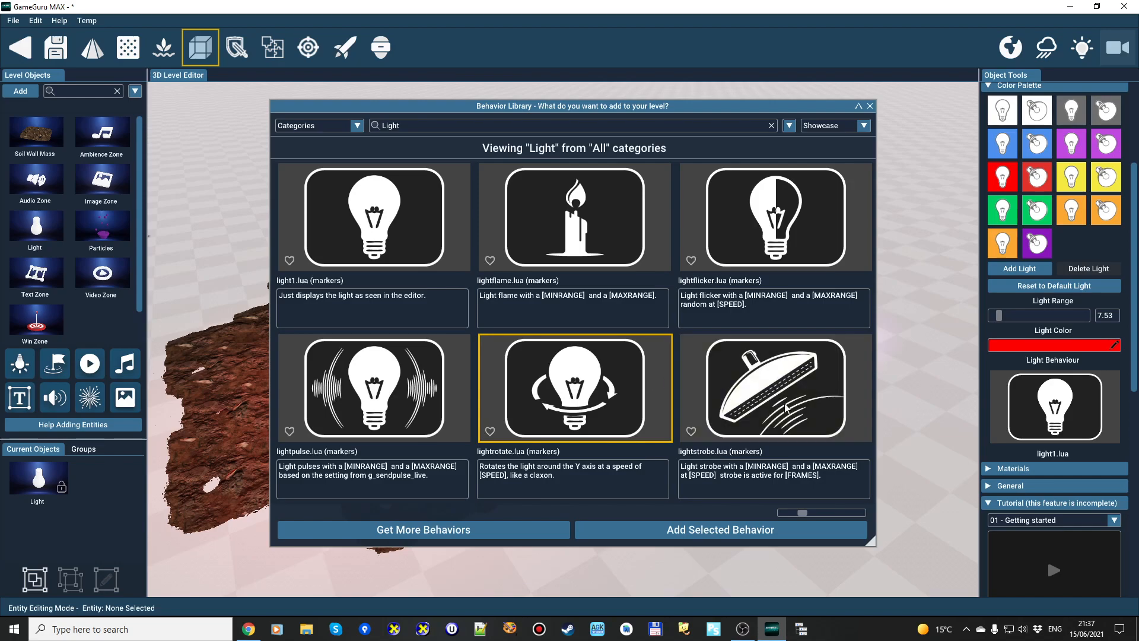
{"action": "left_click", "coordinate": [774, 387]}
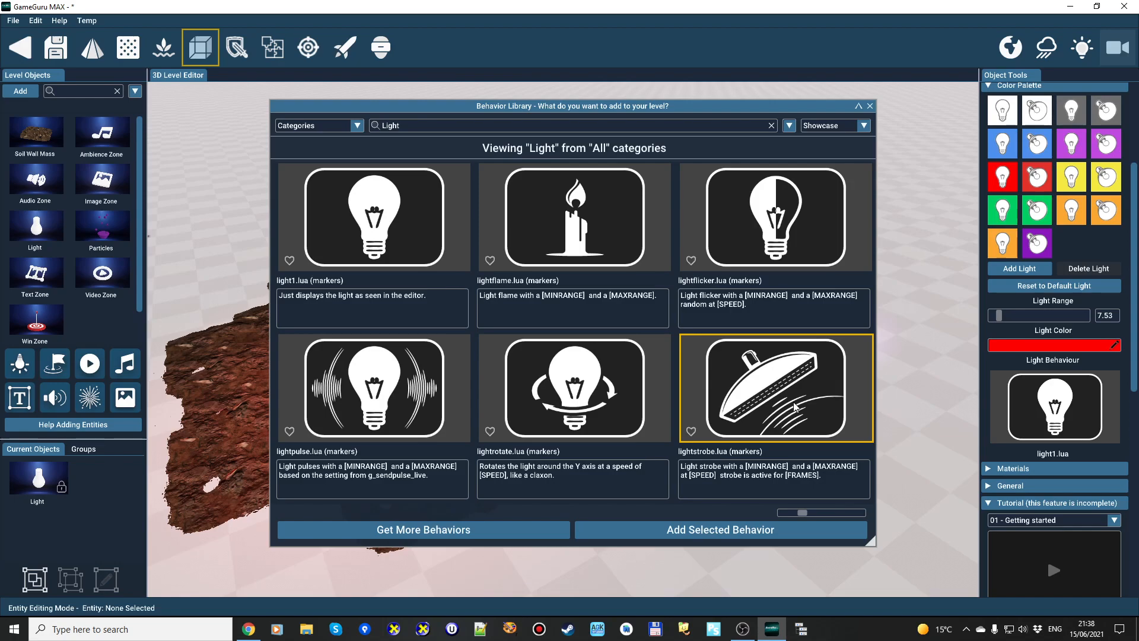
{"action": "mouse_move", "coordinate": [749, 335]}
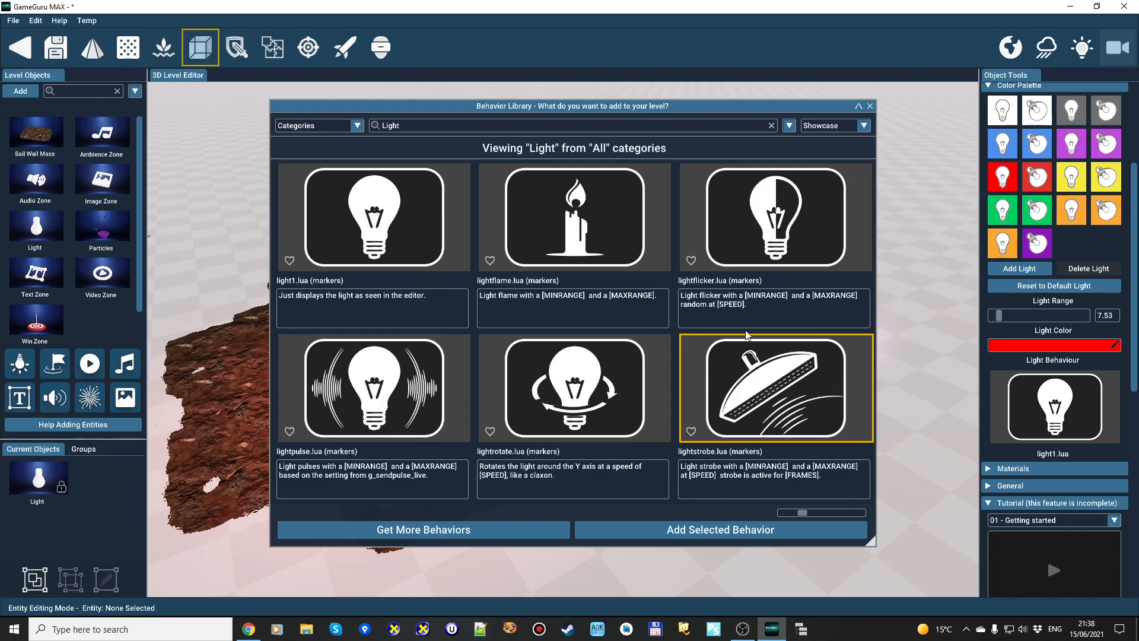
{"action": "mouse_move", "coordinate": [955, 497]}
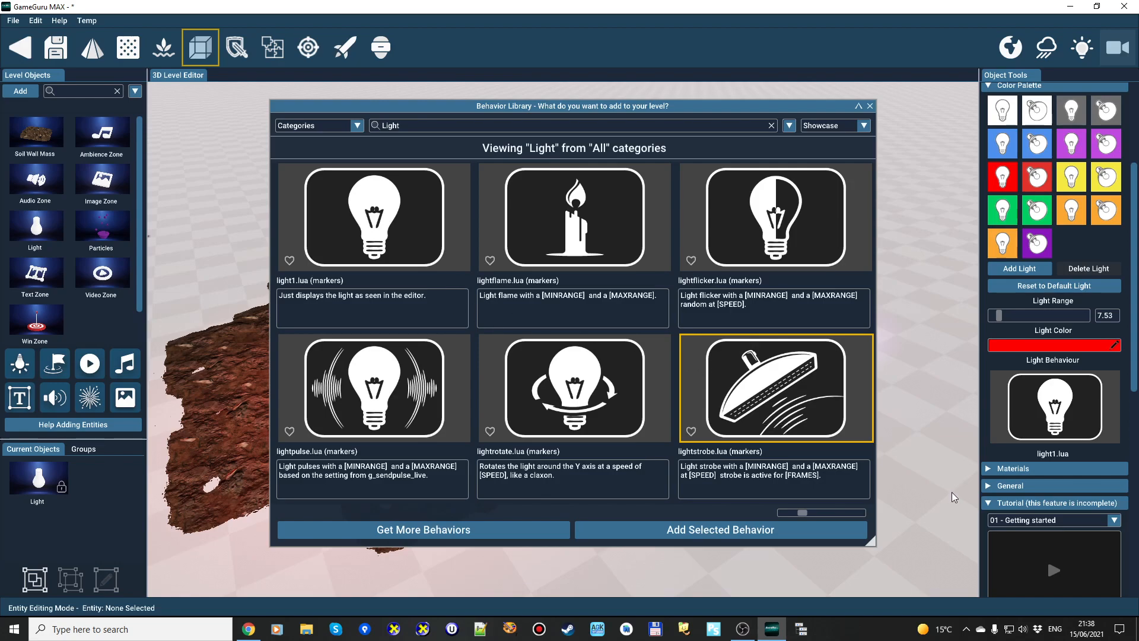
Step: Apply the lightflame.lua candle-flame behaviour to the red light
{"action": "left_click", "coordinate": [573, 216]}
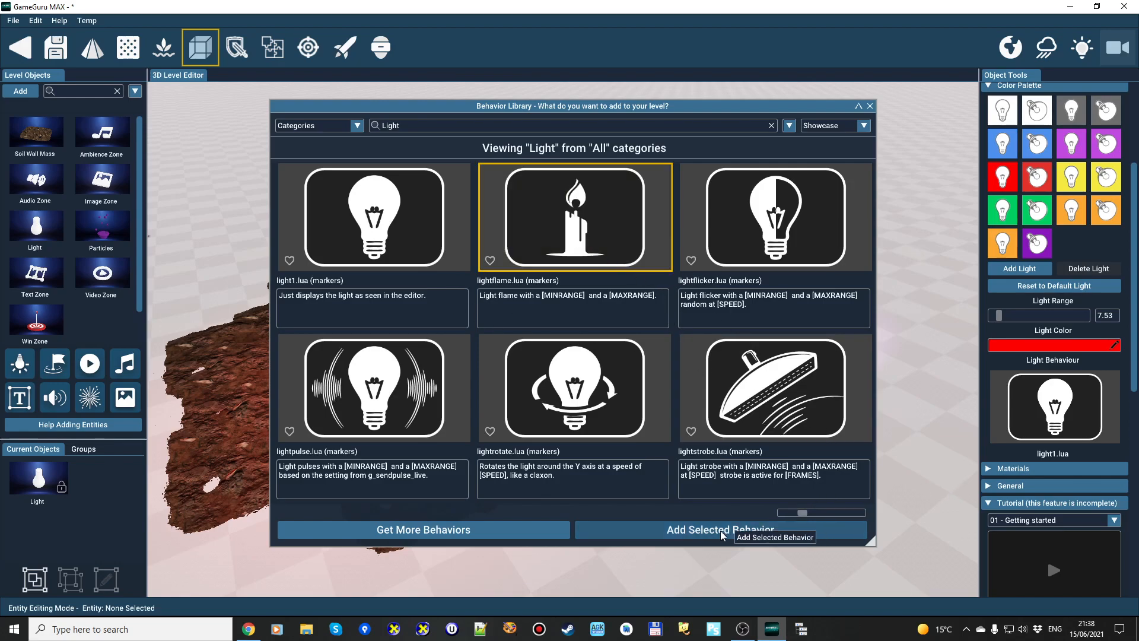
{"action": "left_click", "coordinate": [721, 529]}
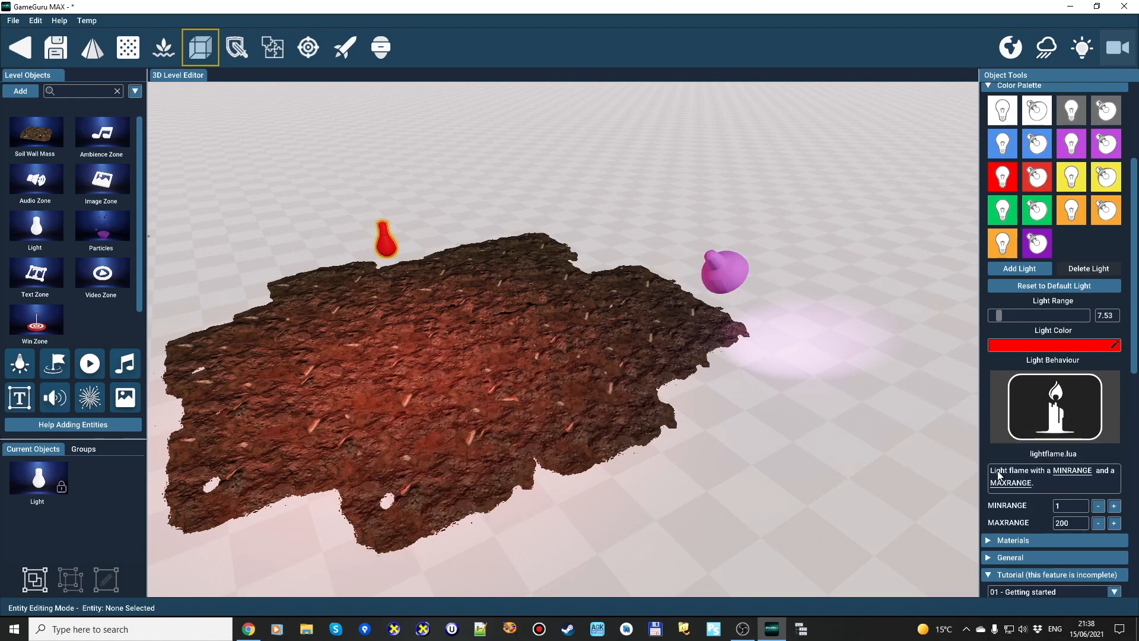
{"action": "mouse_move", "coordinate": [1075, 545]}
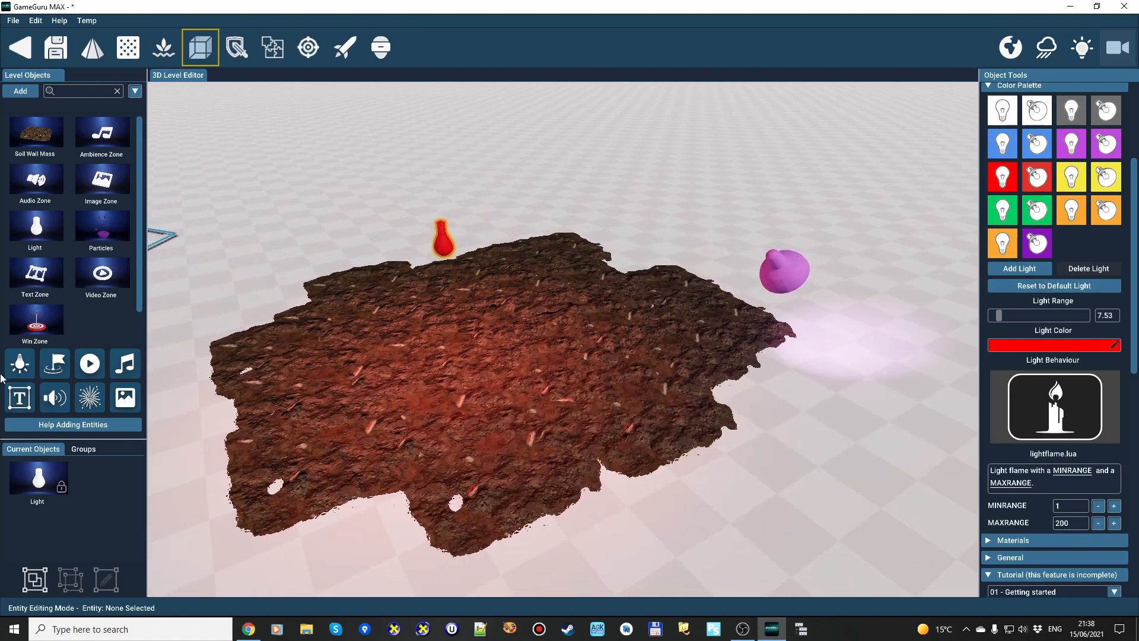
{"action": "mouse_move", "coordinate": [1003, 111]}
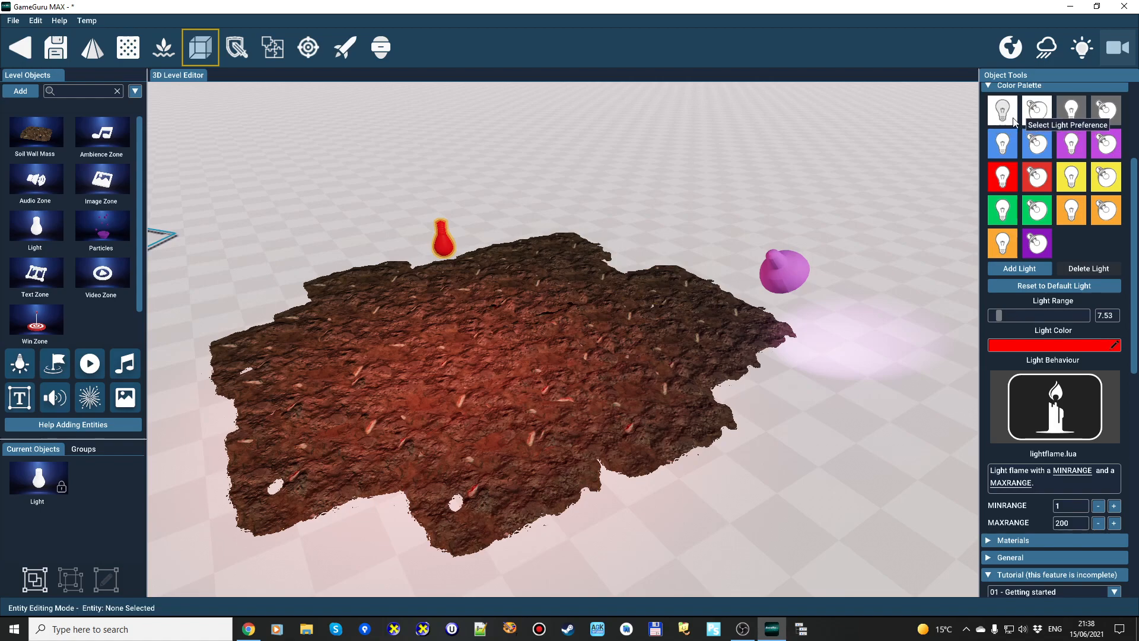
{"action": "mouse_move", "coordinate": [1084, 251]}
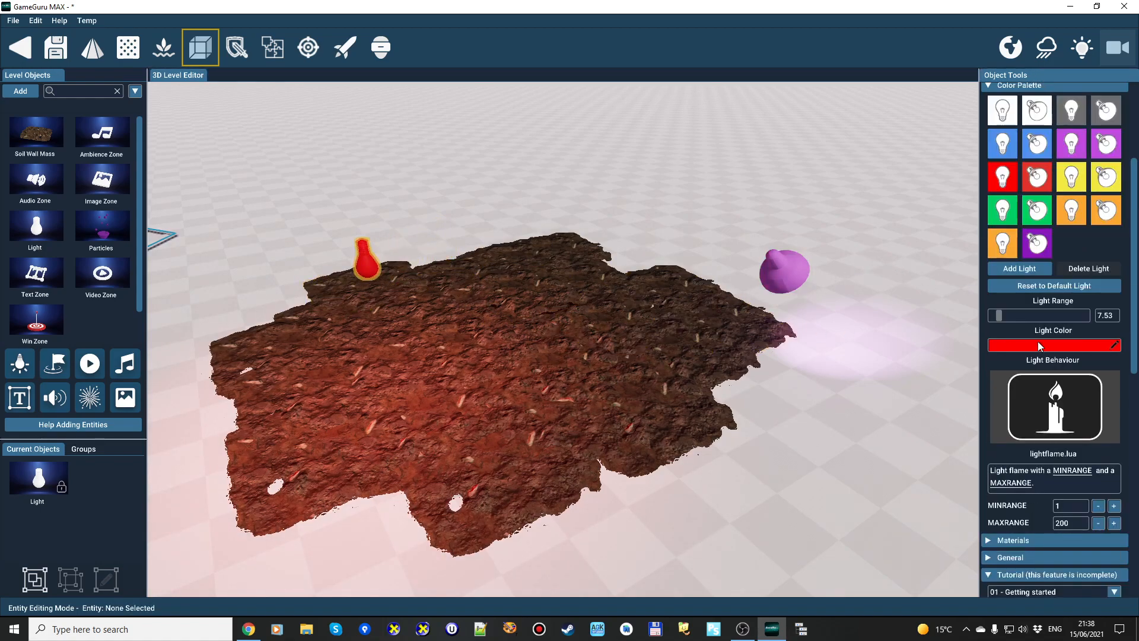
Step: Recolour the flame light to orange #E59913, then check the purple light's settings
{"action": "left_click", "coordinate": [1053, 345]}
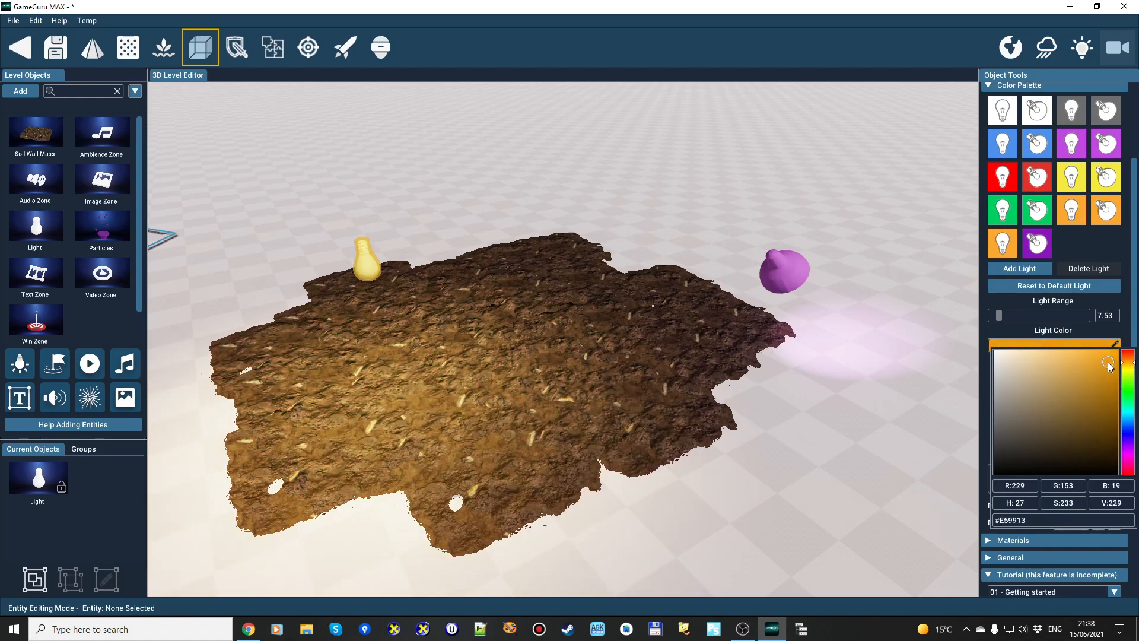
{"action": "left_click", "coordinate": [1038, 242]}
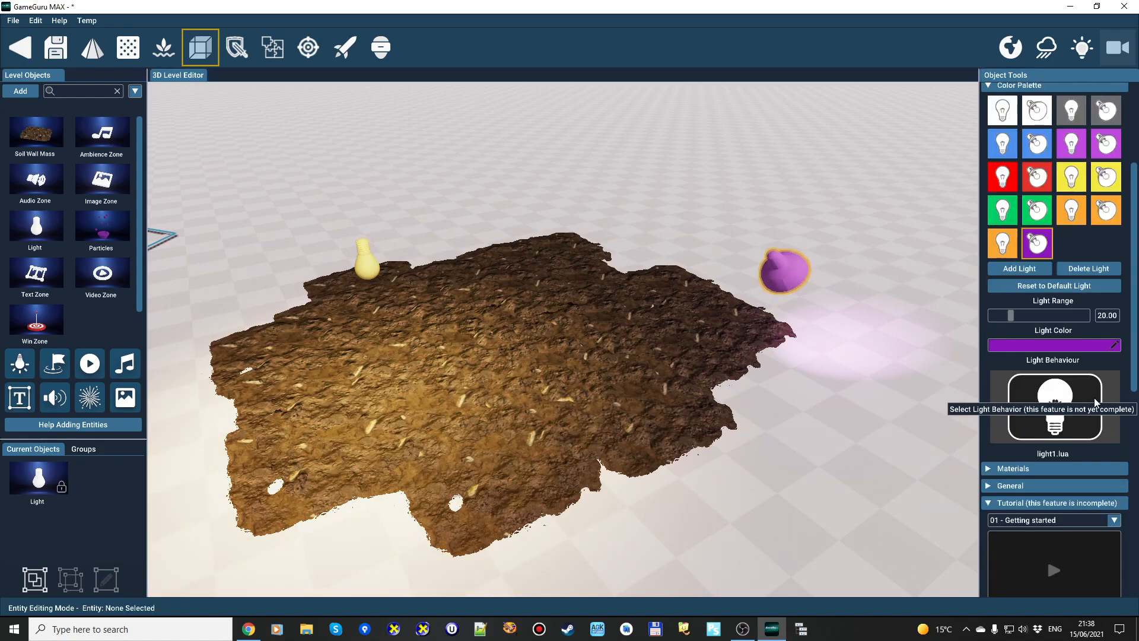
{"action": "left_click", "coordinate": [1052, 406]}
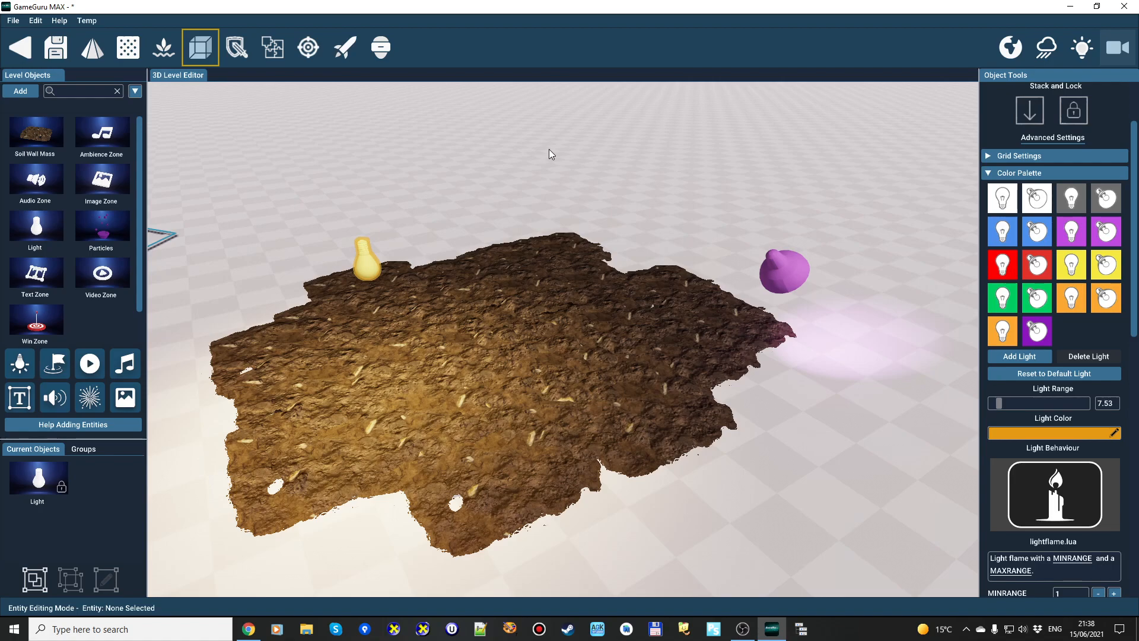
{"action": "mouse_move", "coordinate": [92, 428]}
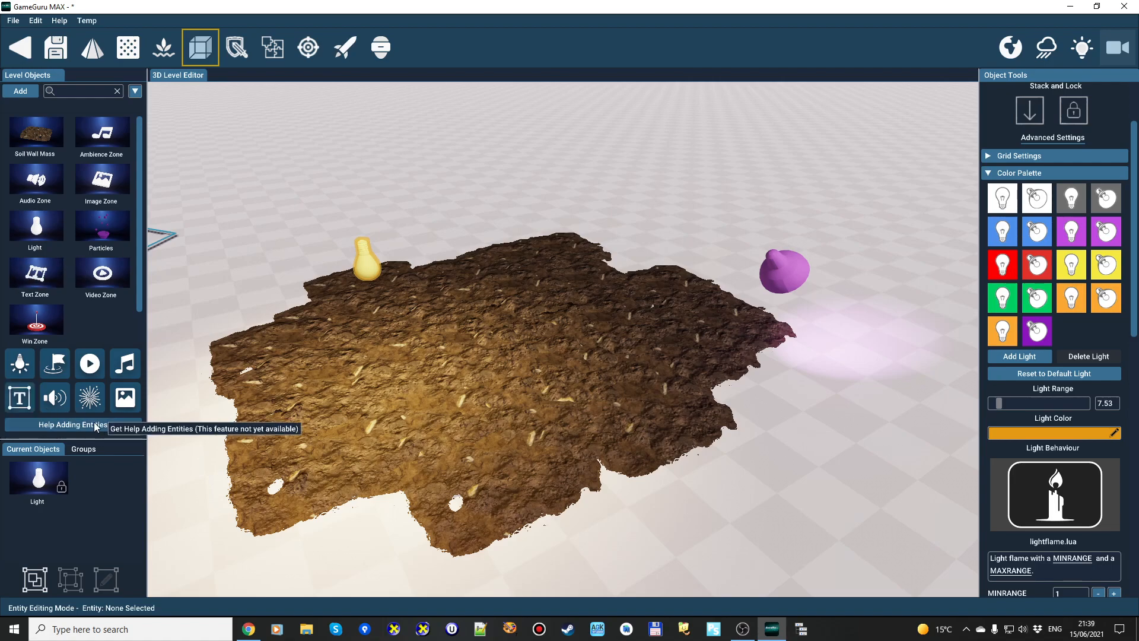
{"action": "mouse_move", "coordinate": [168, 354]}
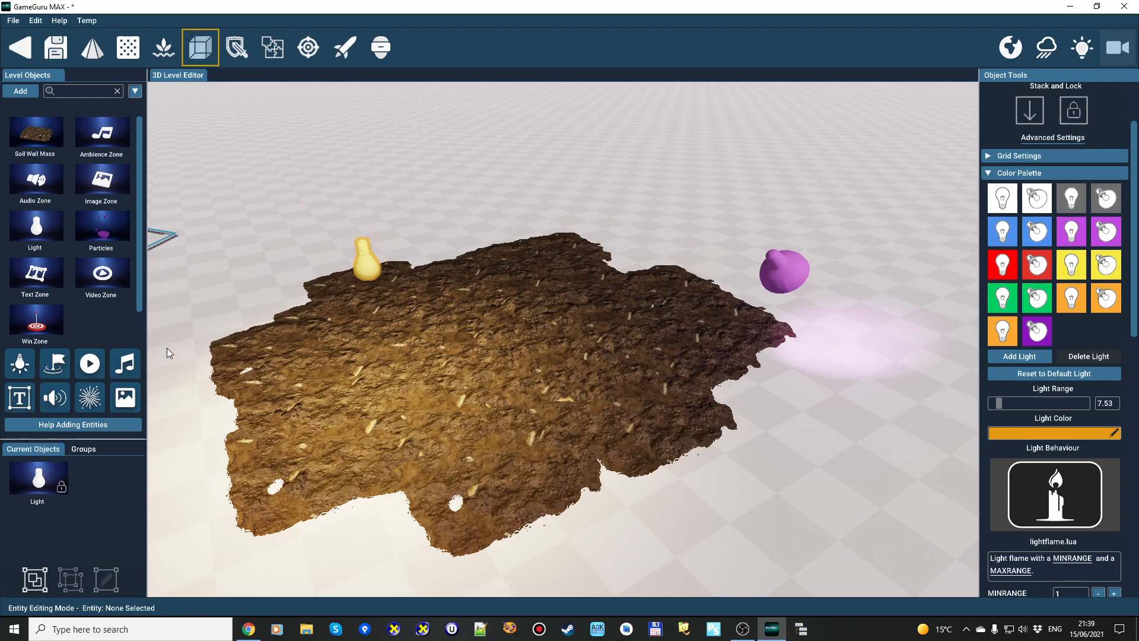
{"action": "mouse_move", "coordinate": [166, 345]}
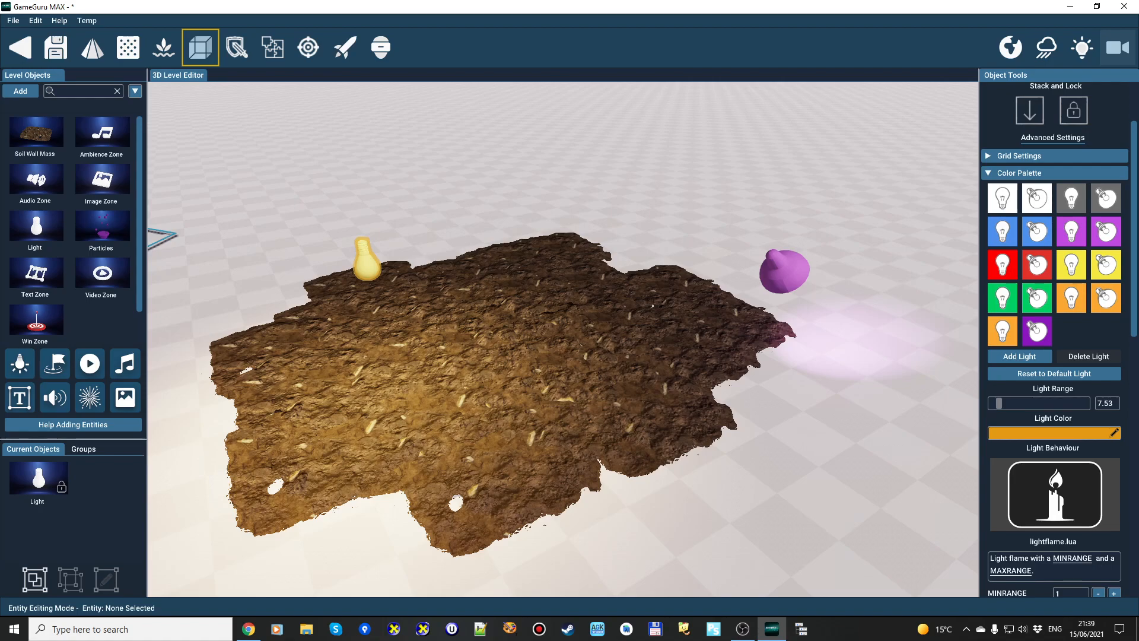
{"action": "mouse_move", "coordinate": [828, 352]}
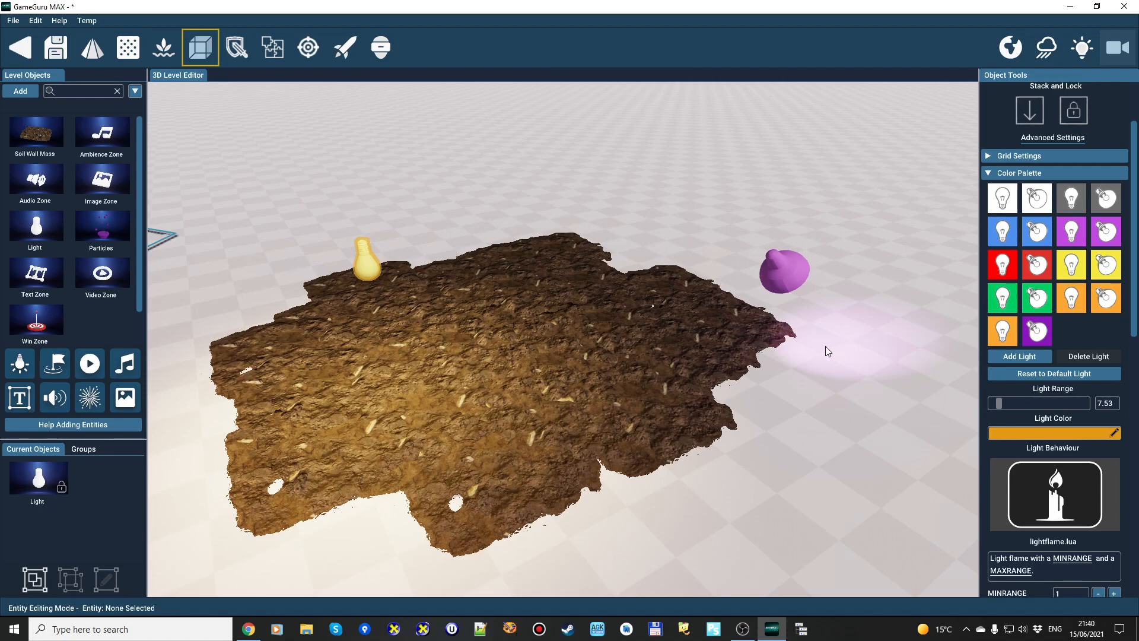
{"action": "mouse_move", "coordinate": [658, 254]}
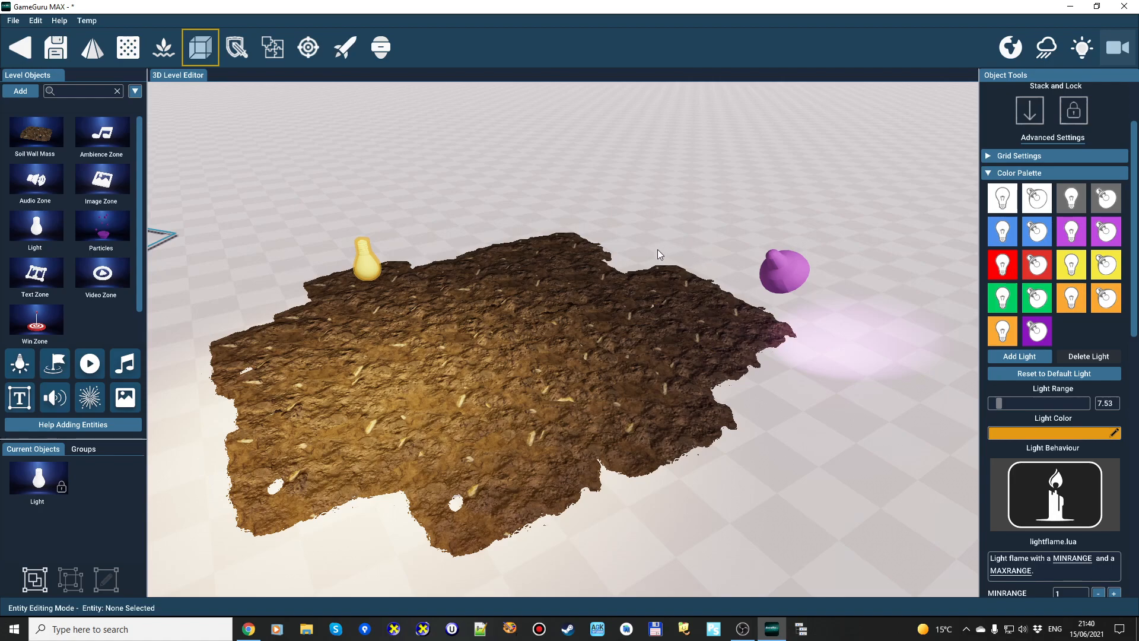
{"action": "mouse_move", "coordinate": [648, 241]}
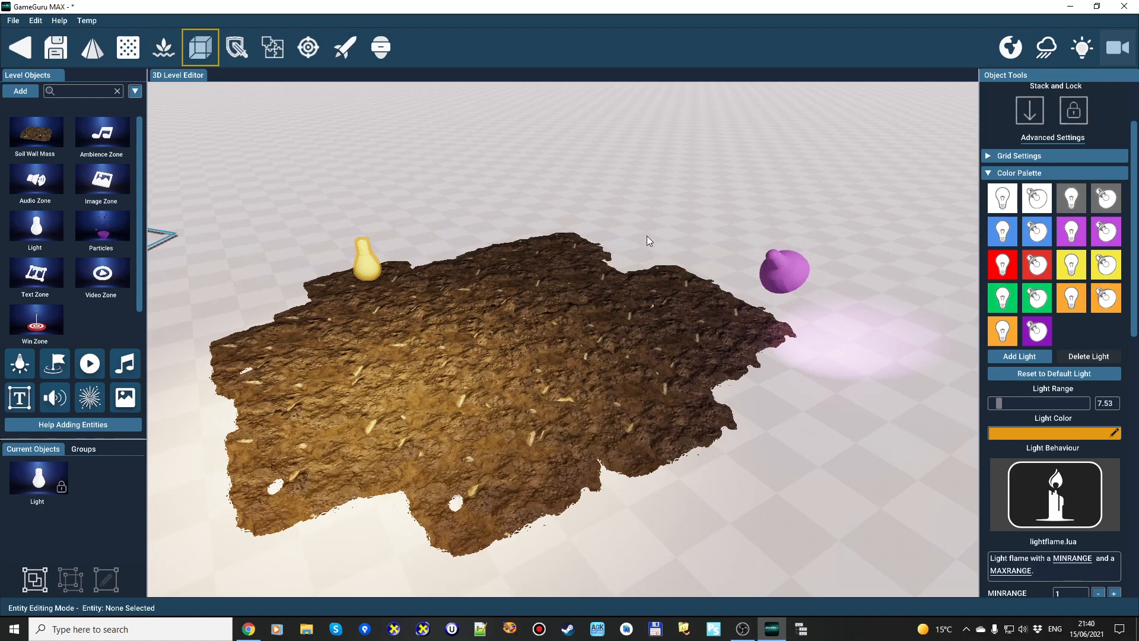
{"action": "mouse_move", "coordinate": [649, 251]}
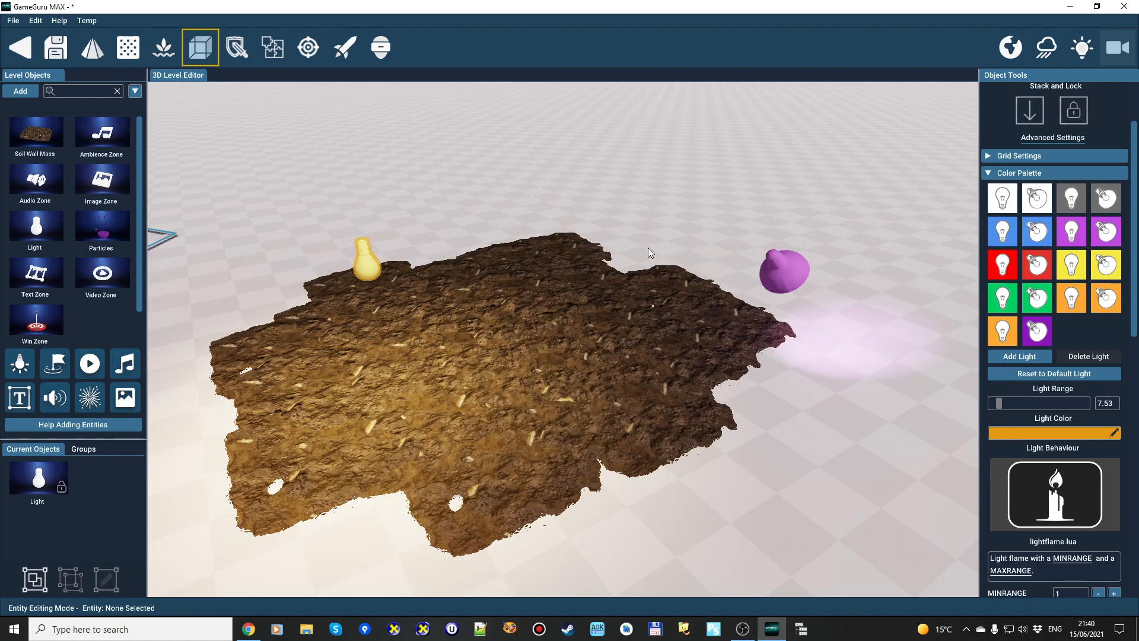